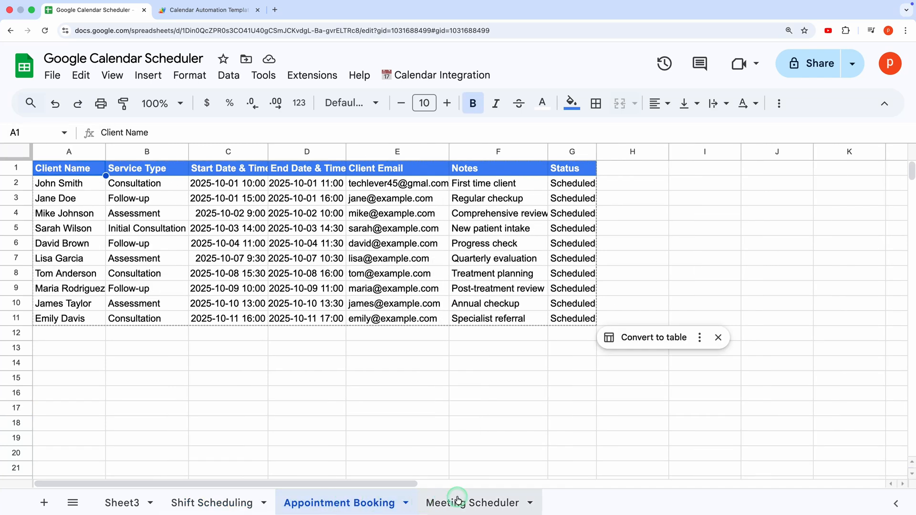
- Show the Meeting Scheduler sheet, start the Automation Builder and browse the templates page
left_click(470, 503)
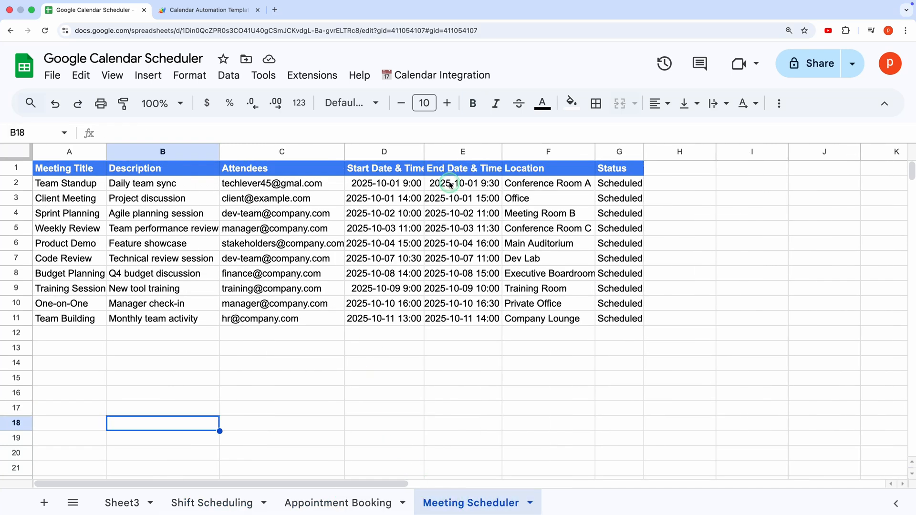
left_click(441, 75)
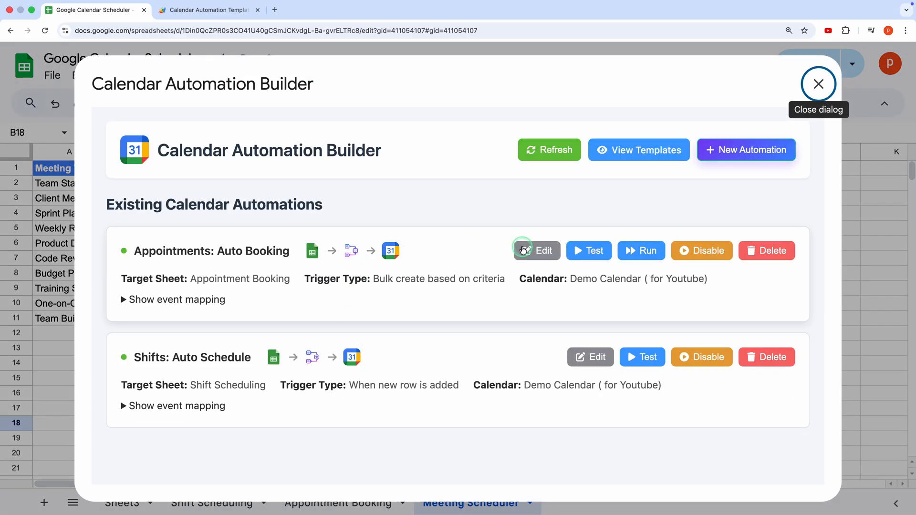
left_click(209, 10)
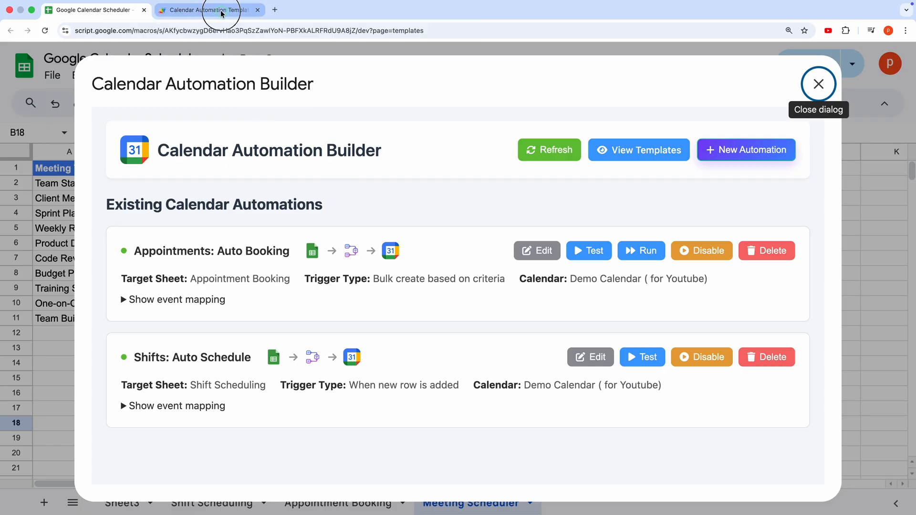
left_click(818, 84)
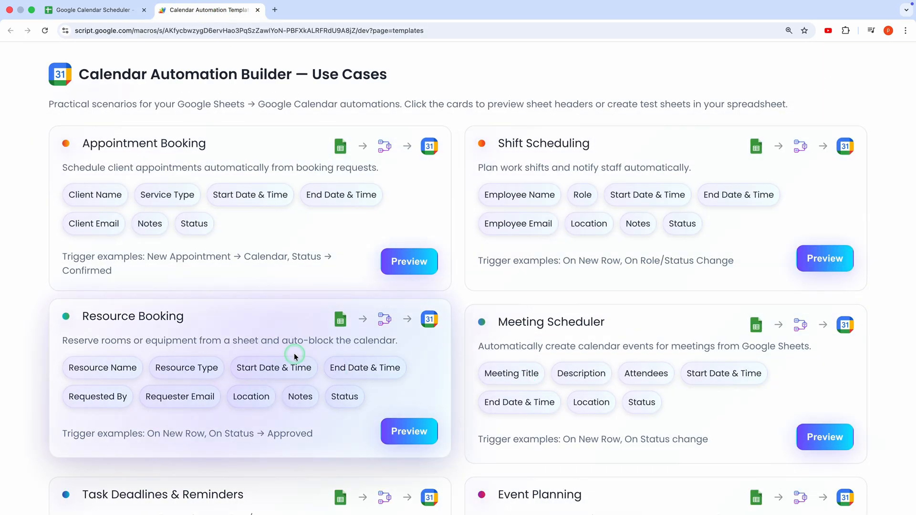
scroll("down", 3)
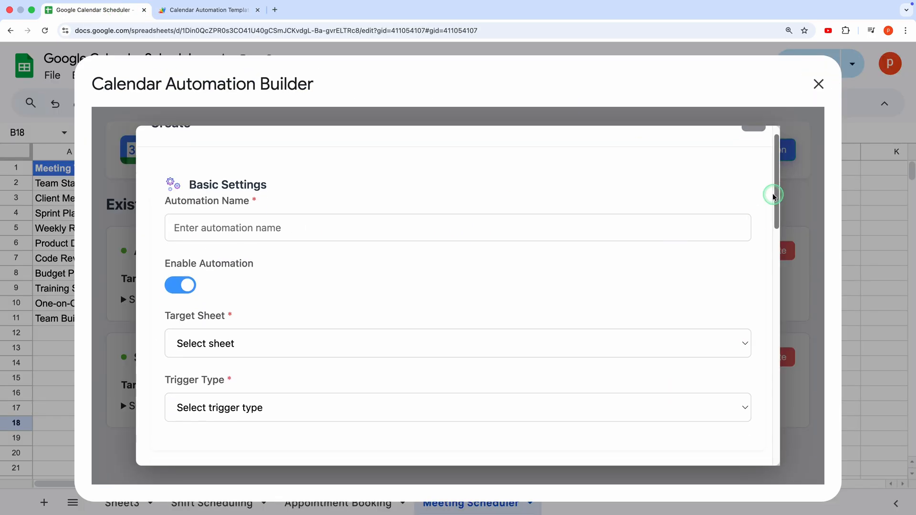
- Discard the empty Create automation form and return to the use-cases page
scroll("down", 3)
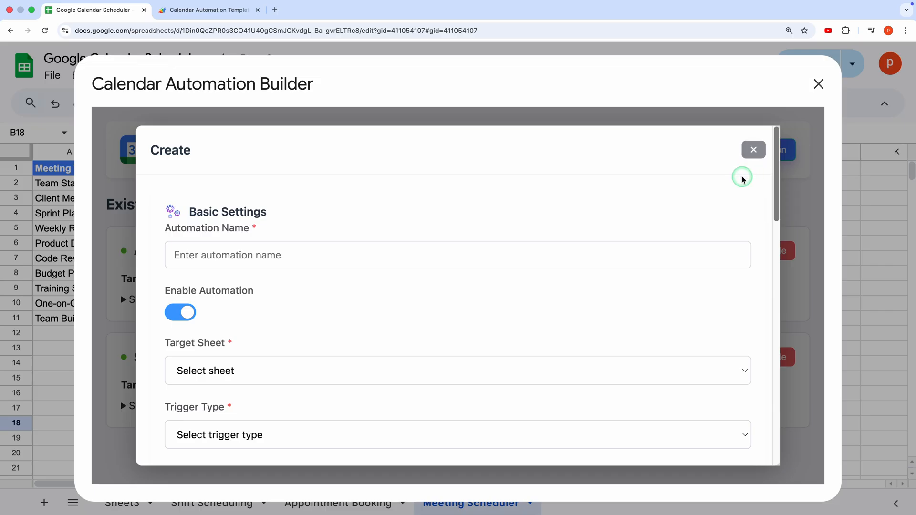
left_click(754, 150)
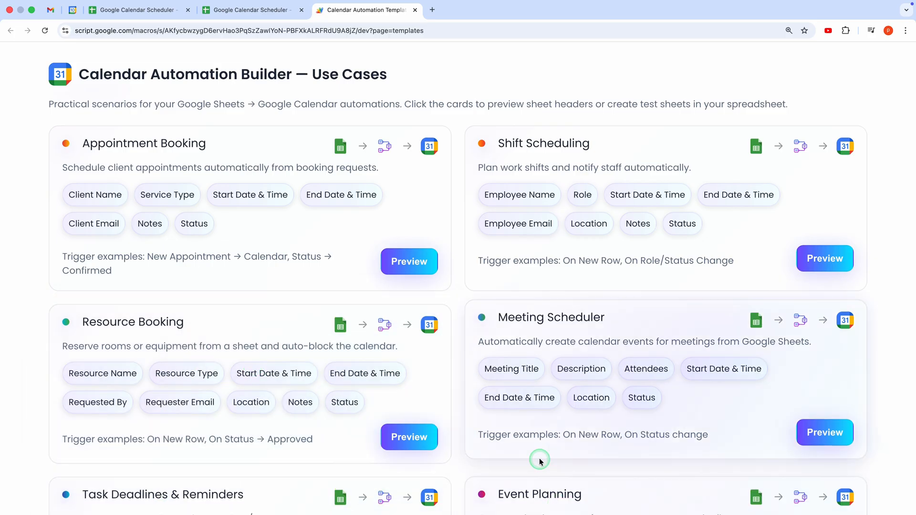
- Preview the Event Planning template's sample rows and create its setup with Use Template
scroll("down", 3)
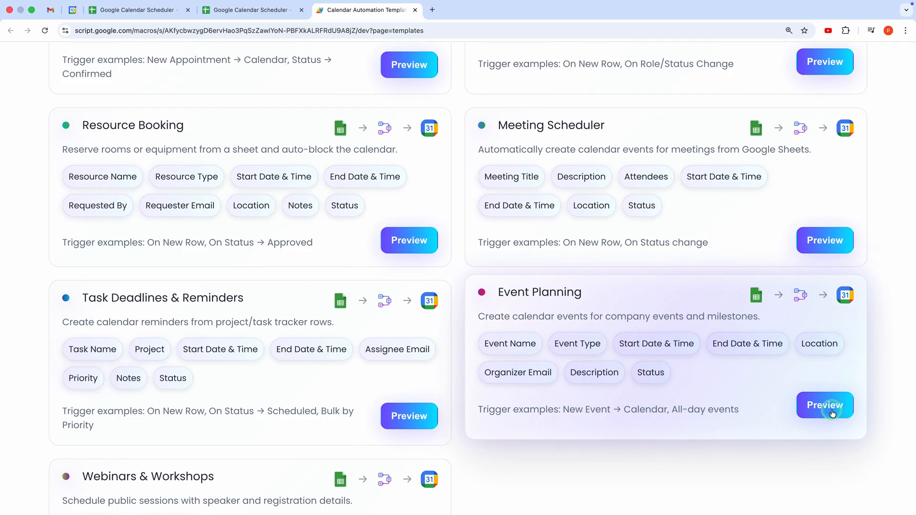
left_click(825, 405)
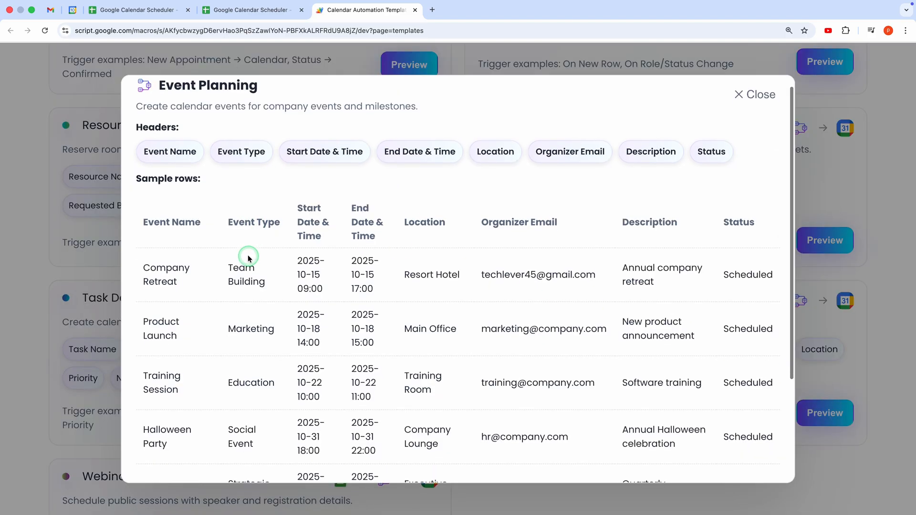
scroll("down", 3)
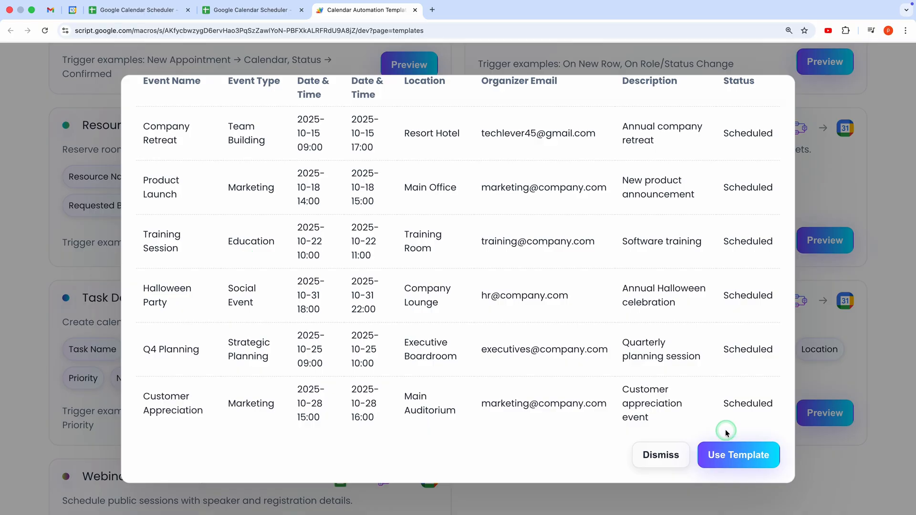
left_click(738, 454)
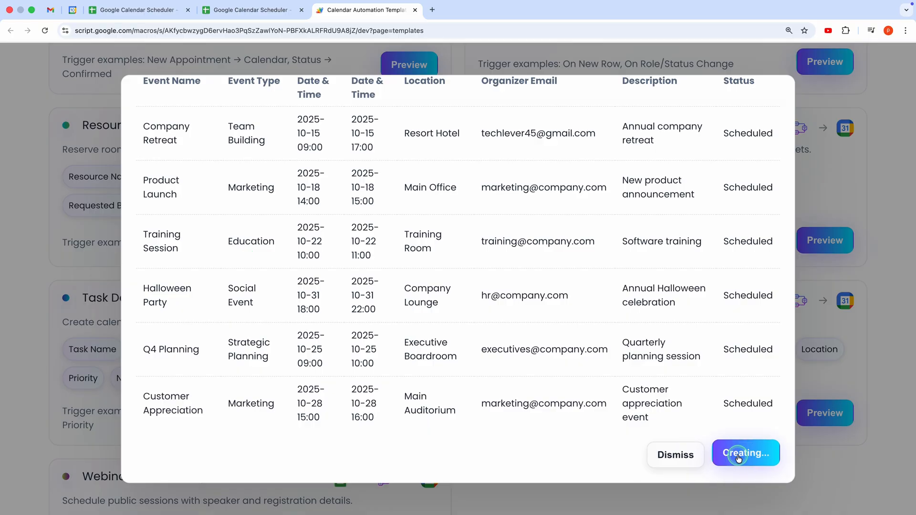
left_click(745, 452)
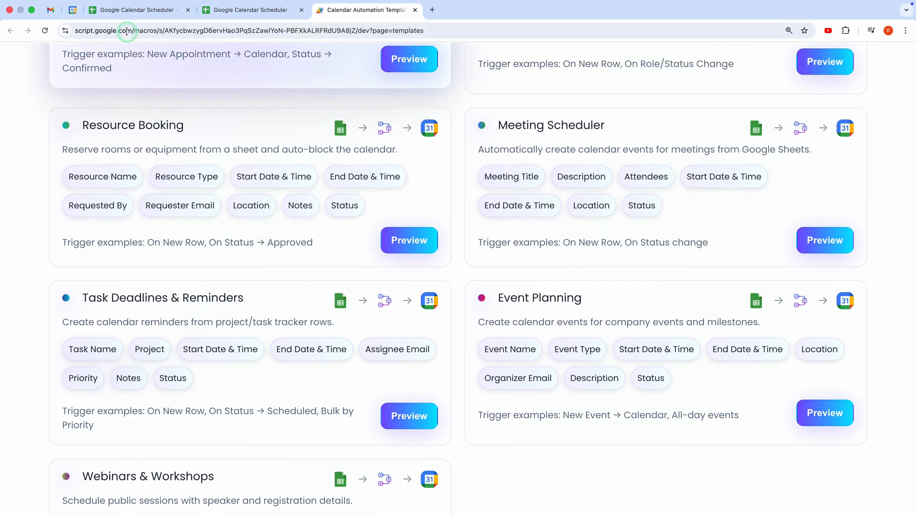
- Review the Events: Auto Schedule automation's sheet, trigger, calendar and event mapping without changes
left_click(137, 10)
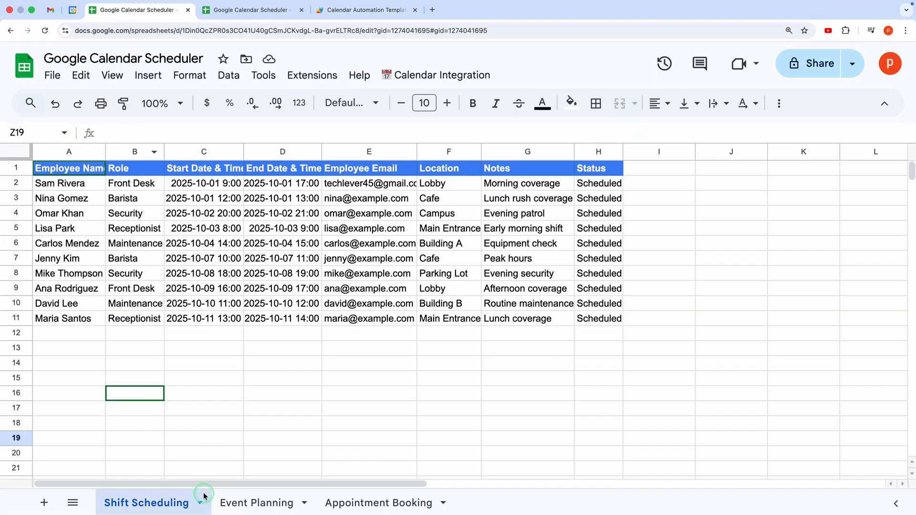
left_click(256, 503)
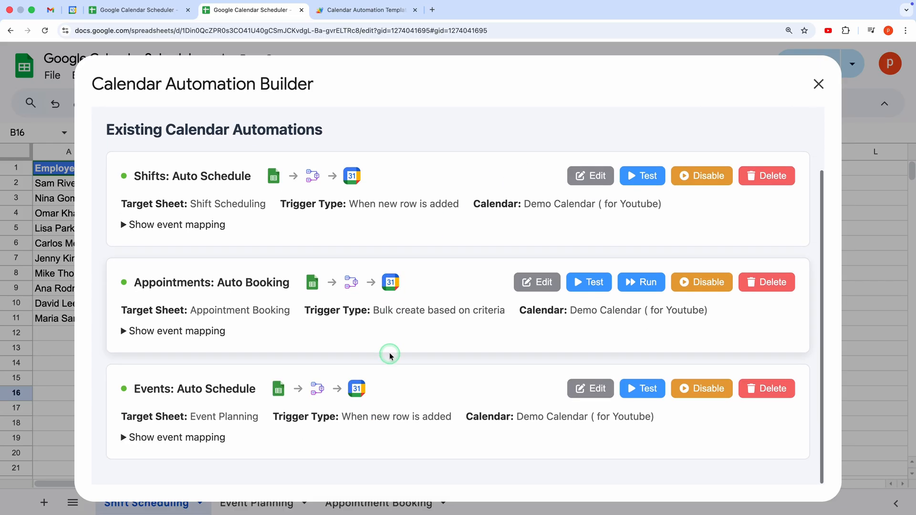
mouse_move(133, 427)
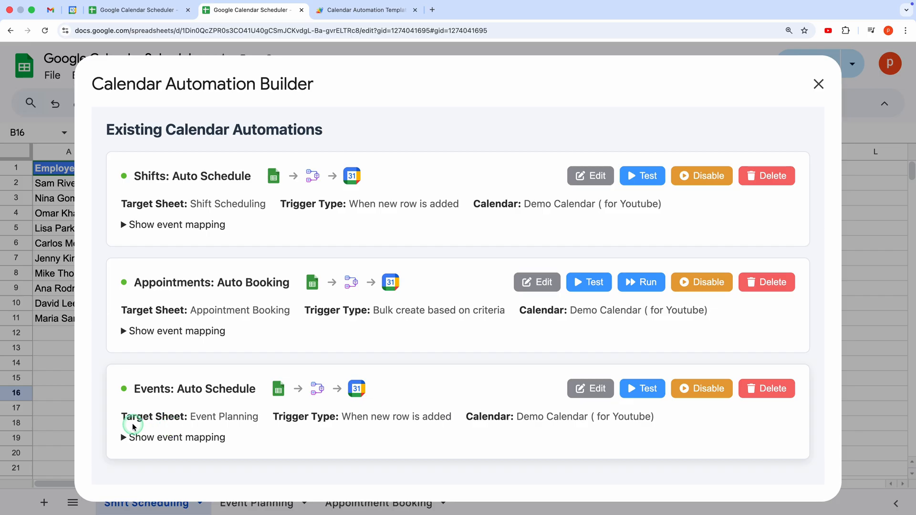
left_click_drag(132, 417, 386, 417)
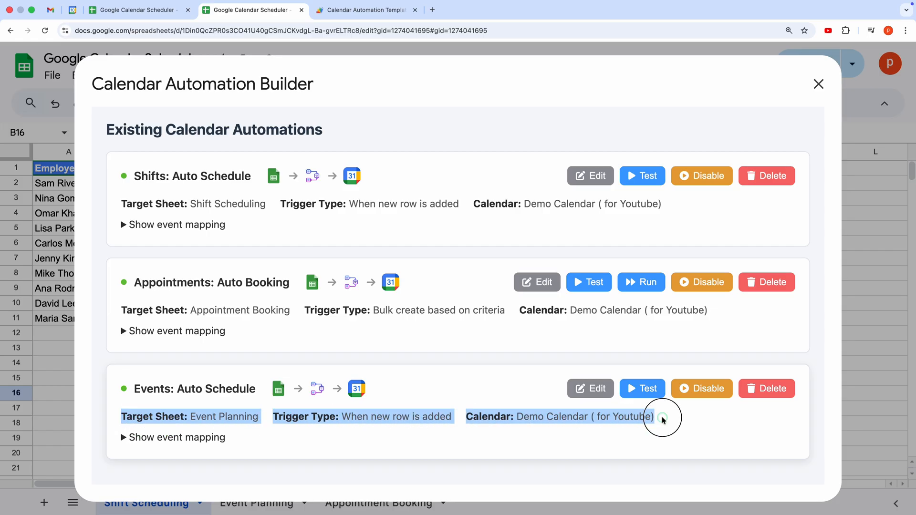
mouse_move(609, 428)
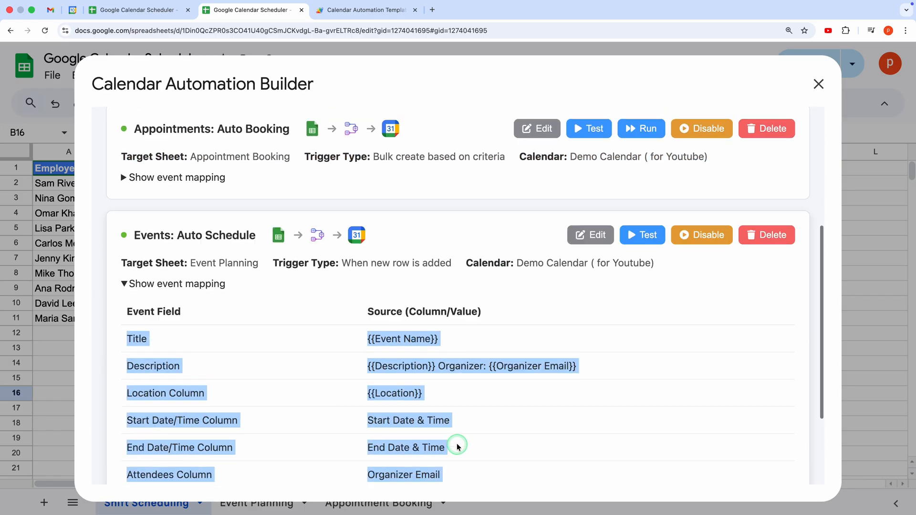
left_click(590, 235)
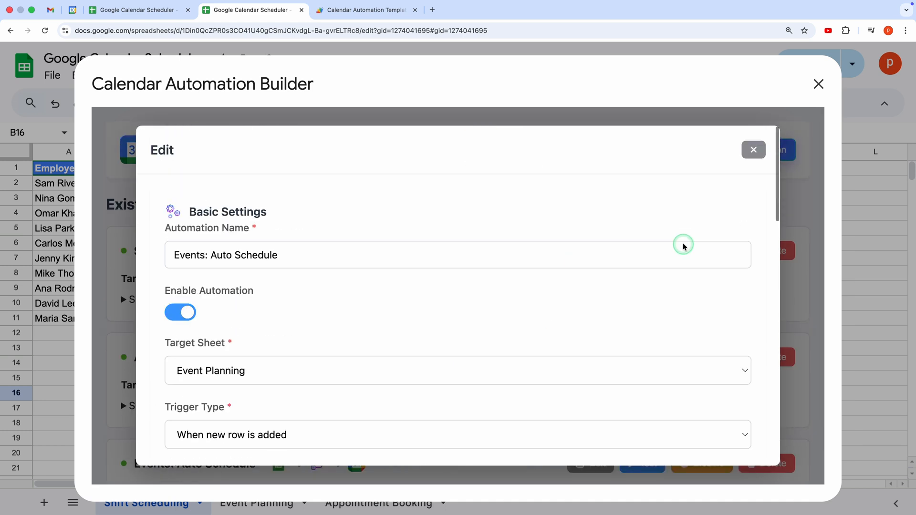
left_click(753, 149)
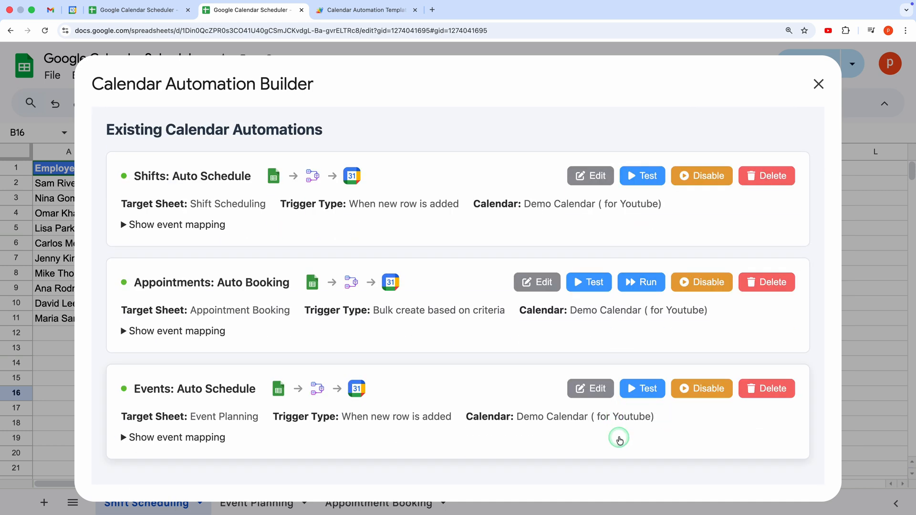
left_click(642, 389)
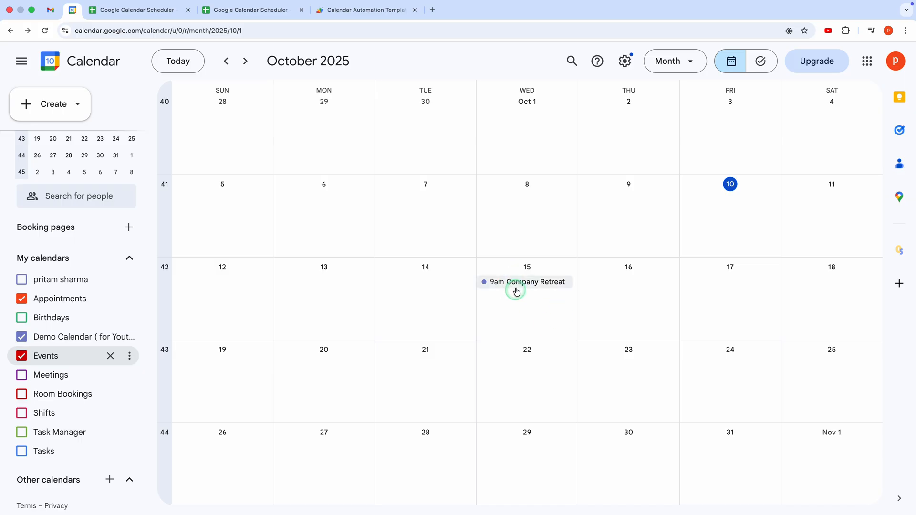
- Check the Company Retreat event, then paste a Halloween Party row into row 8 of Event Planning
left_click(525, 282)
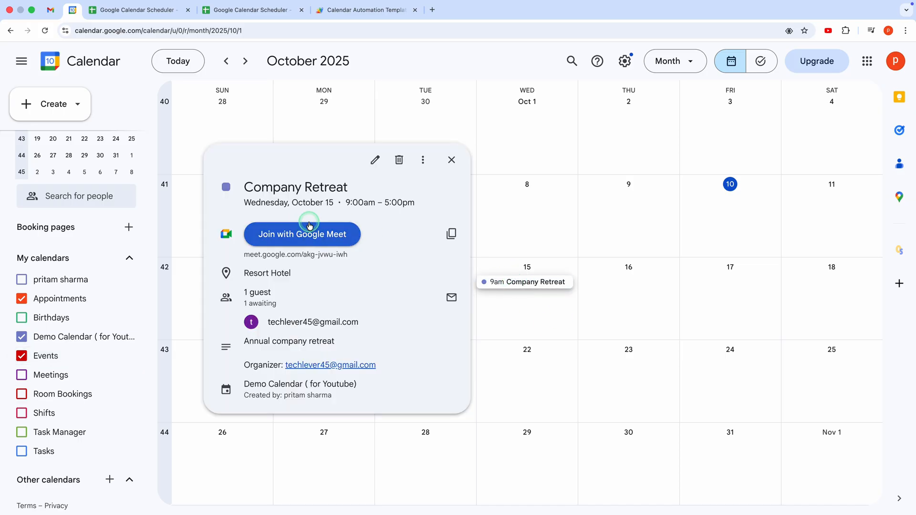
left_click(254, 9)
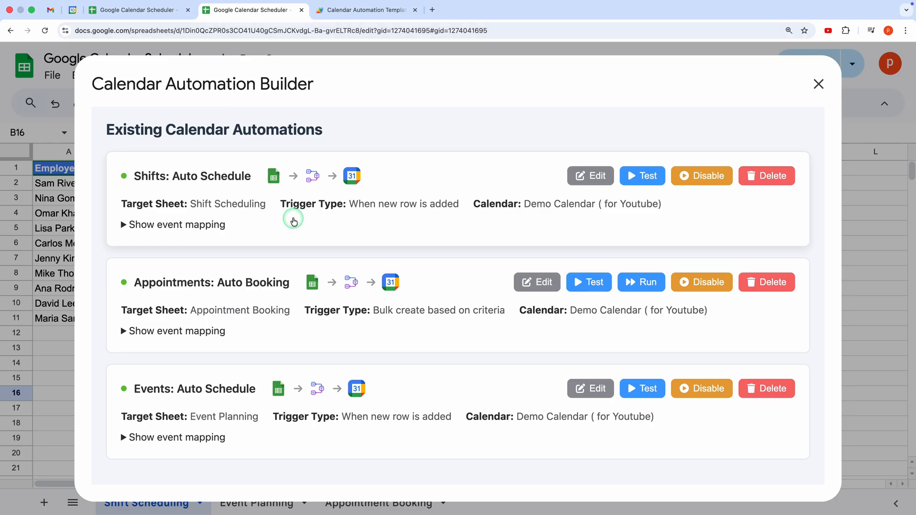
left_click(818, 84)
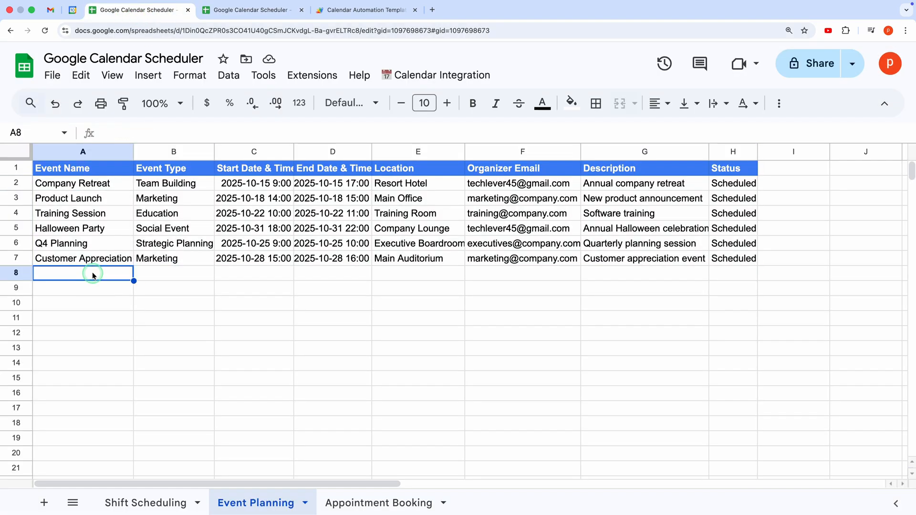
key("cmd+v")
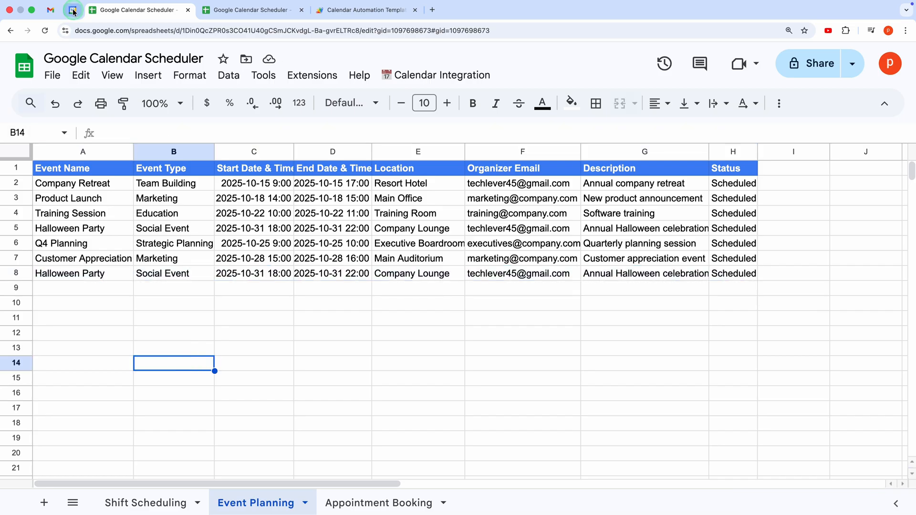
- Confirm the 6pm Halloween Party event on October 31 by viewing its details in Calendar
left_click(73, 10)
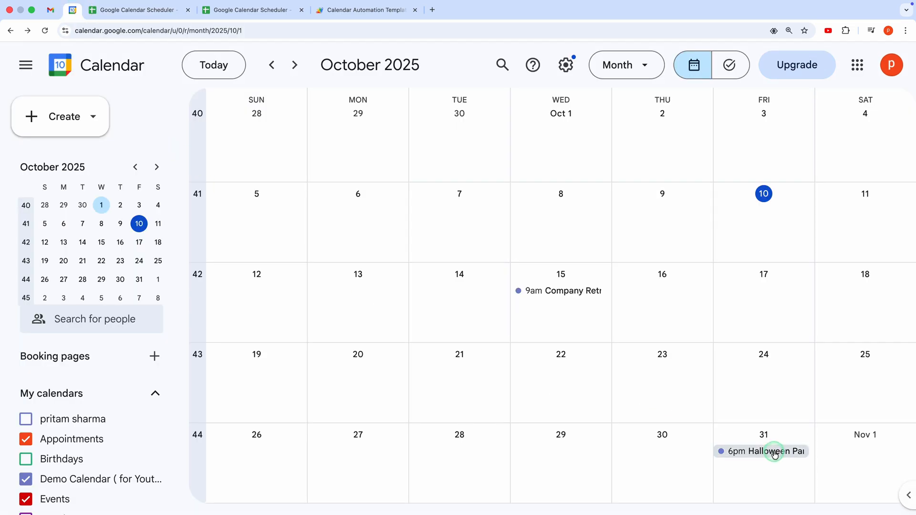
left_click(765, 451)
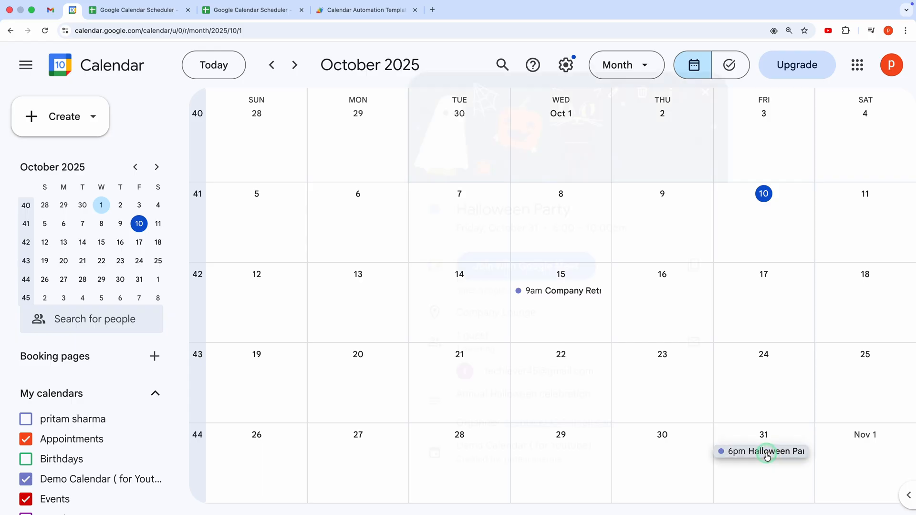
left_click(762, 451)
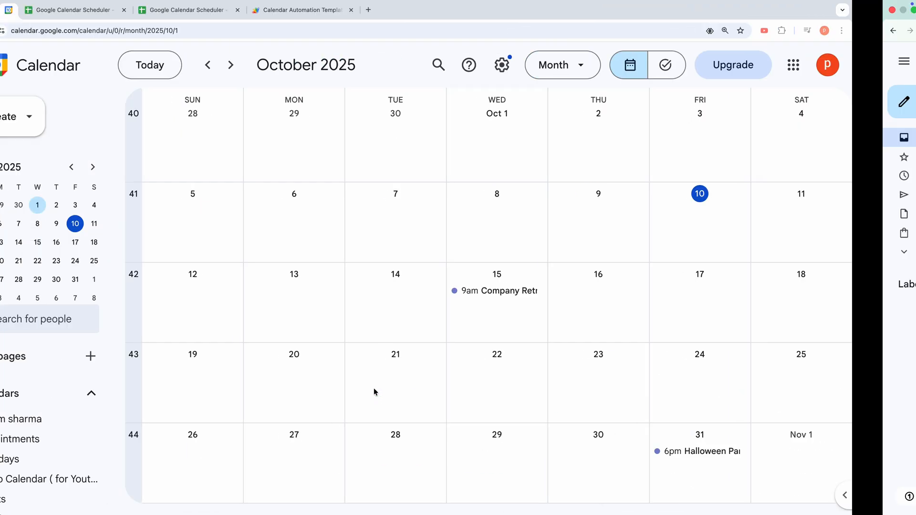
- Run the Appointments: Auto Booking bulk automation from the Automation Builder
left_click(252, 9)
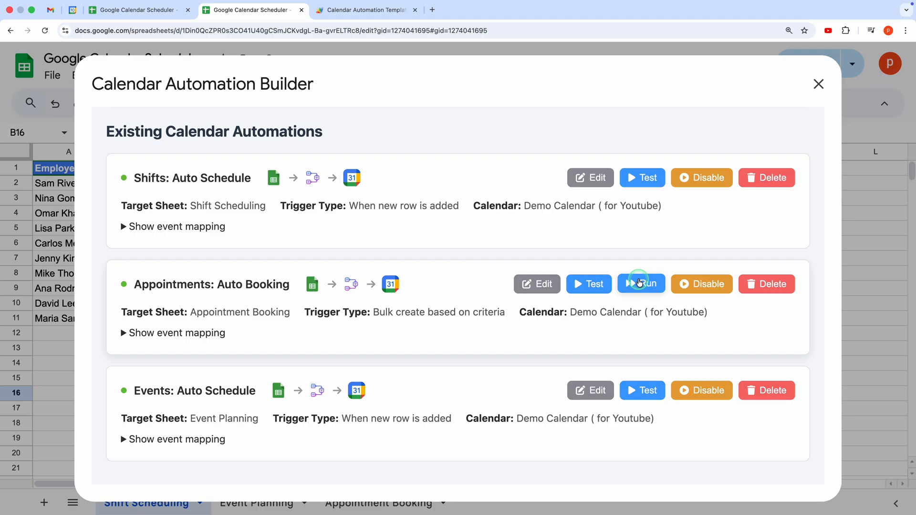
left_click(641, 284)
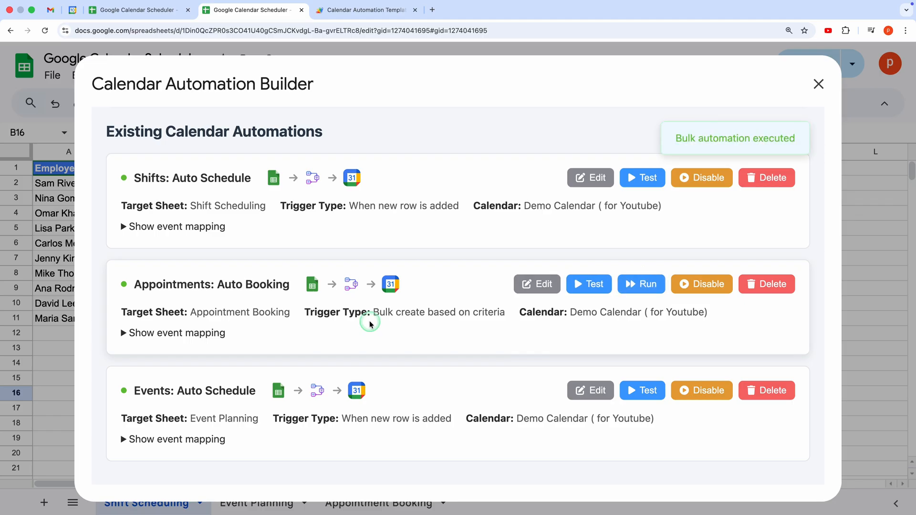
mouse_move(145, 52)
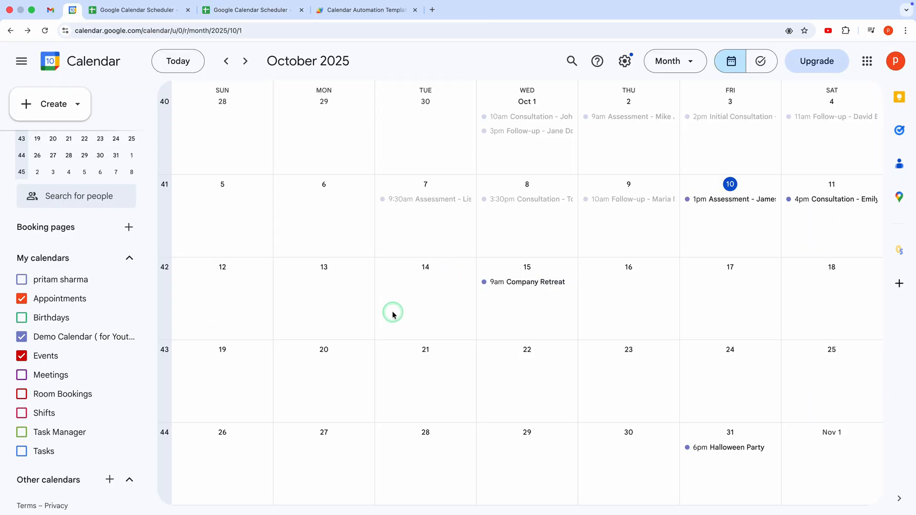
left_click(729, 198)
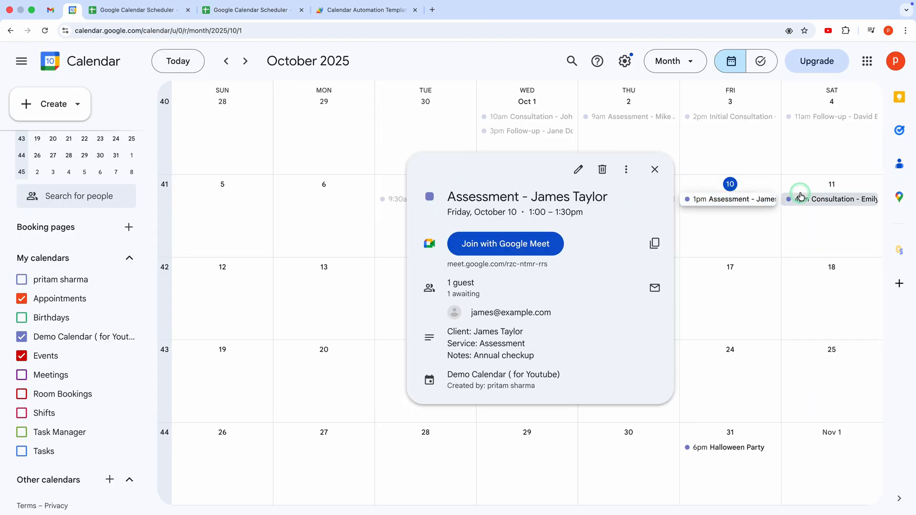
left_click(531, 117)
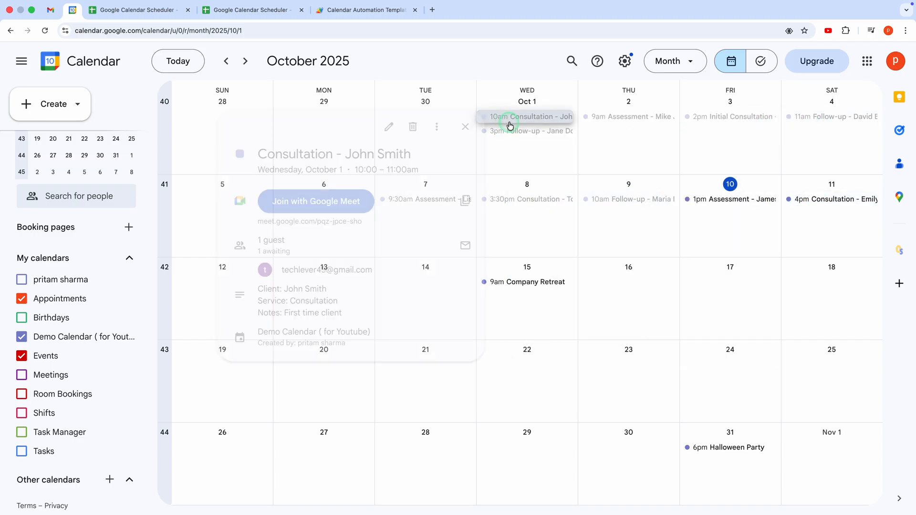
left_click(627, 117)
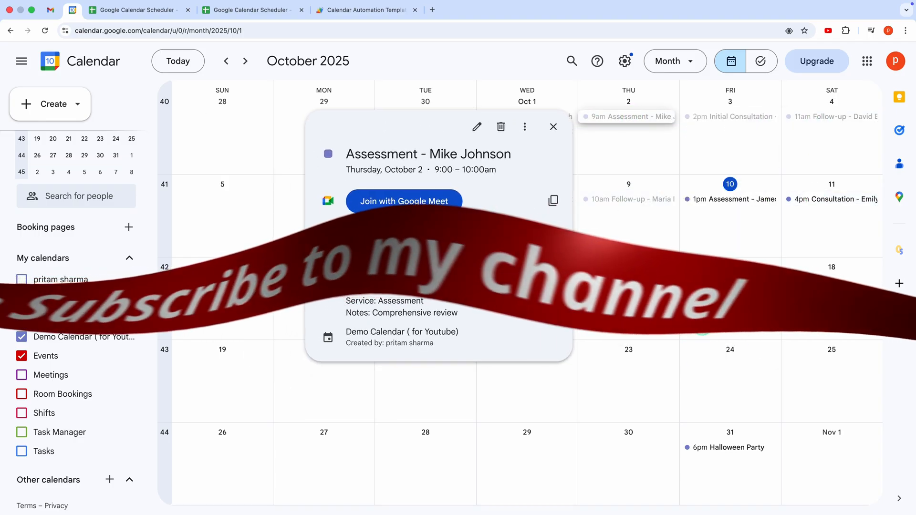
left_click(553, 127)
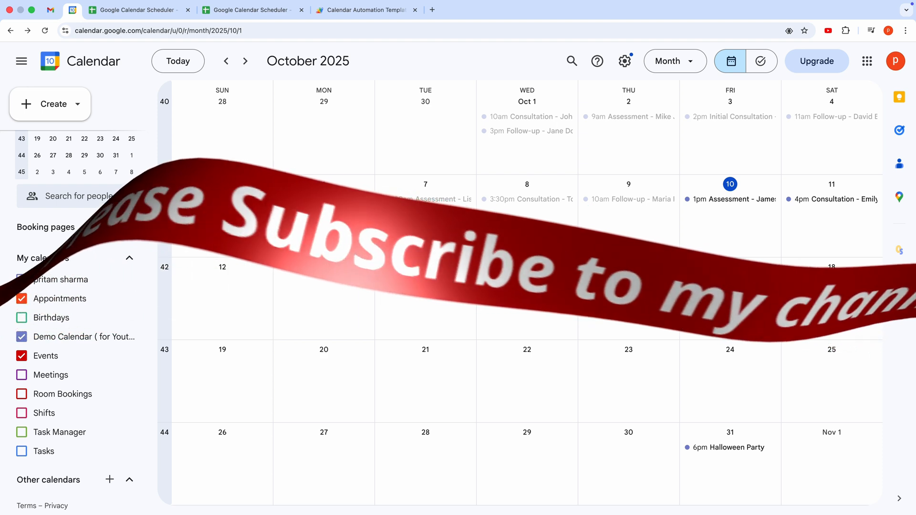
left_click(254, 9)
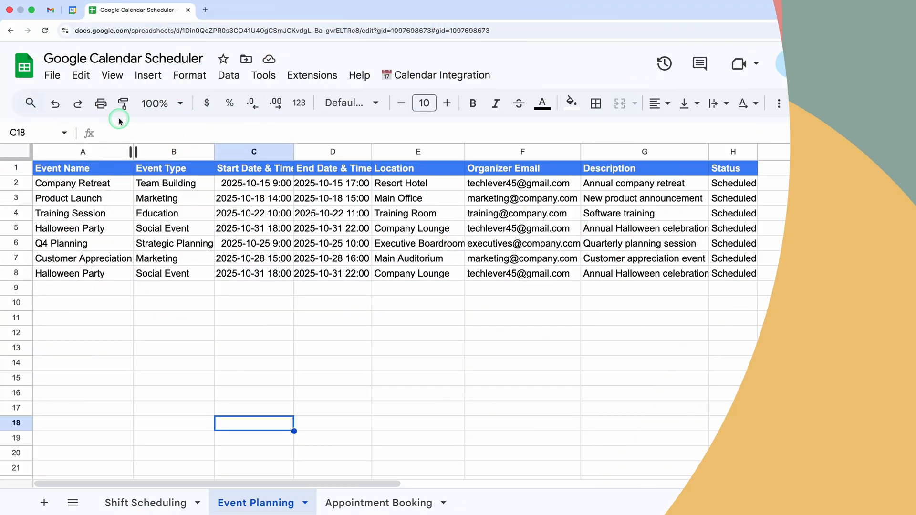
- Make a copy of the Google Calendar Scheduler spreadsheet and open its Apps Script project
left_click(51, 75)
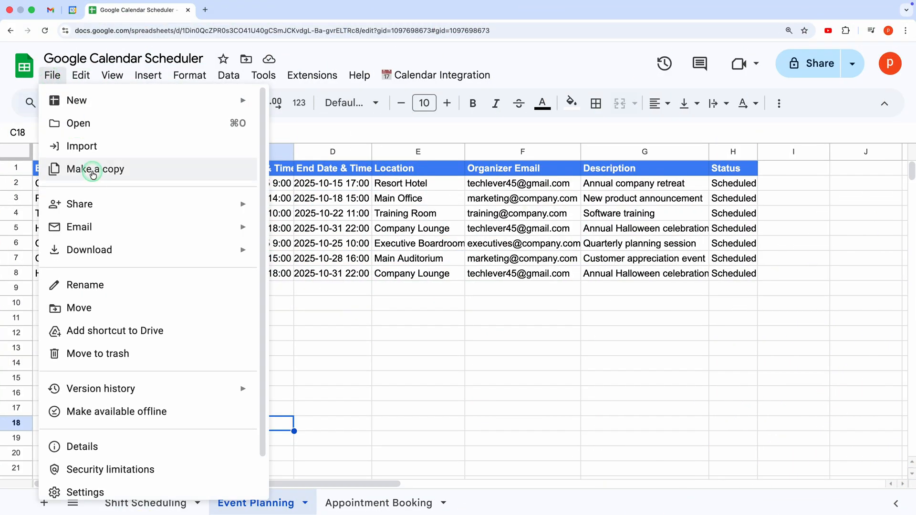
left_click(94, 169)
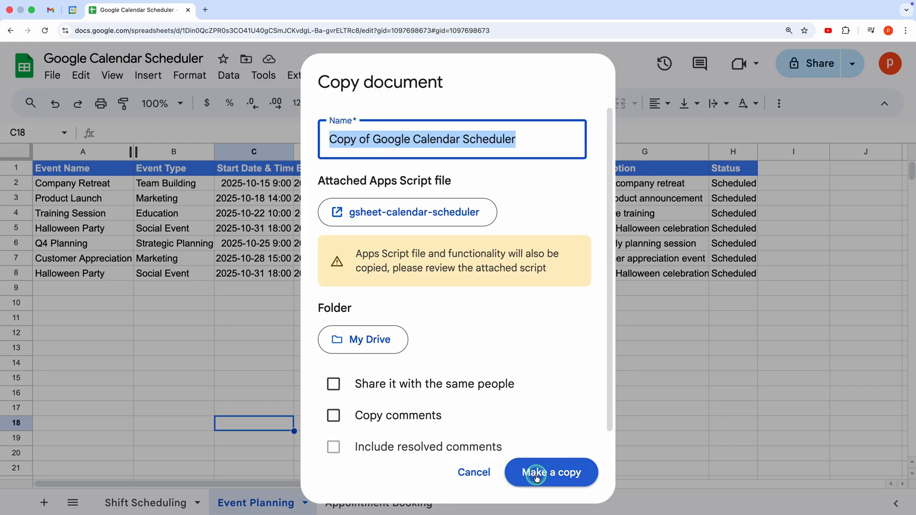
left_click(550, 473)
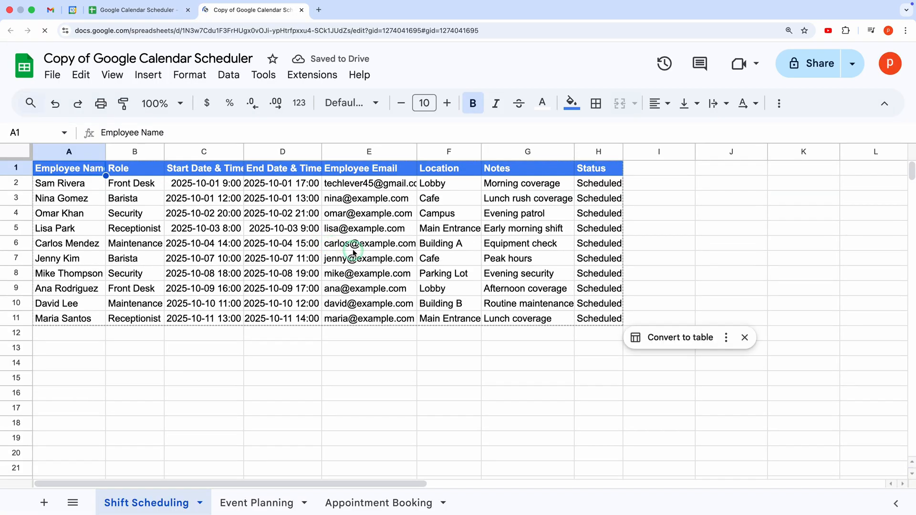
left_click(312, 74)
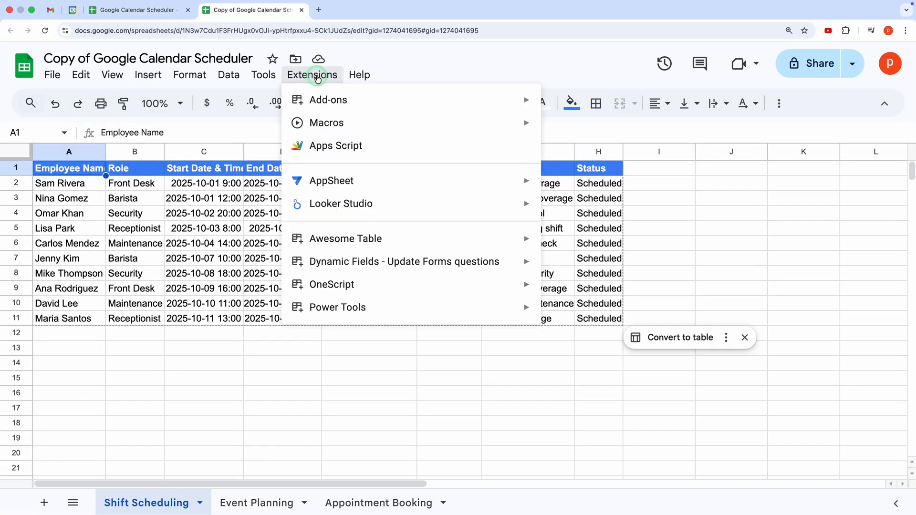
left_click(336, 145)
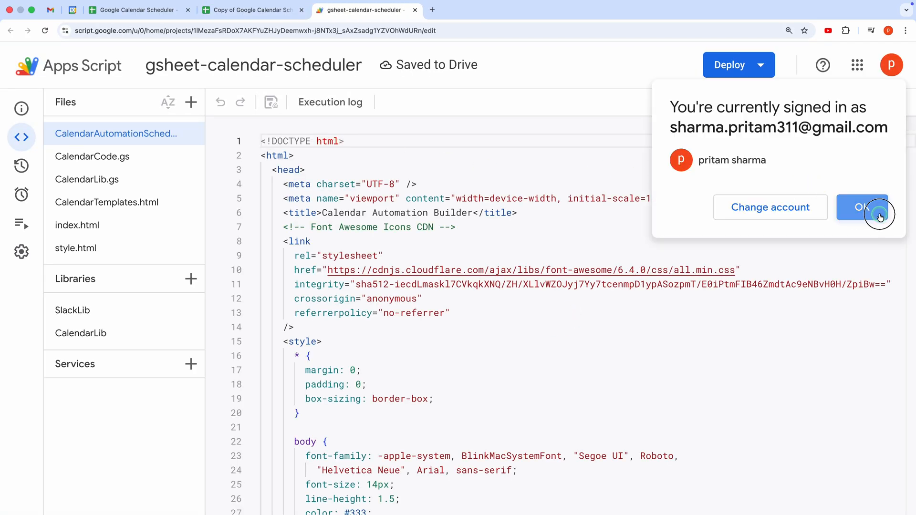
left_click(863, 207)
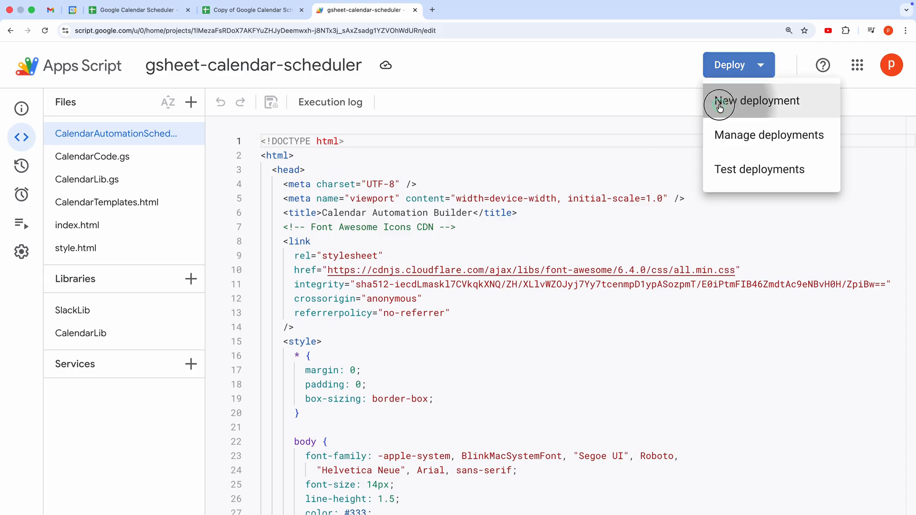
- Deploy a new web app version described 'v1' with access Only myself, authorizing past the unverified-app warning
left_click(757, 100)
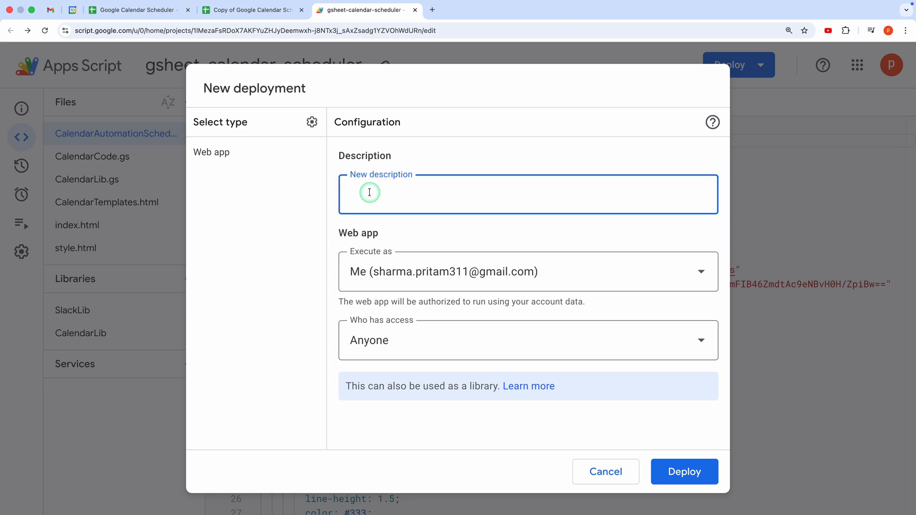
type("v1")
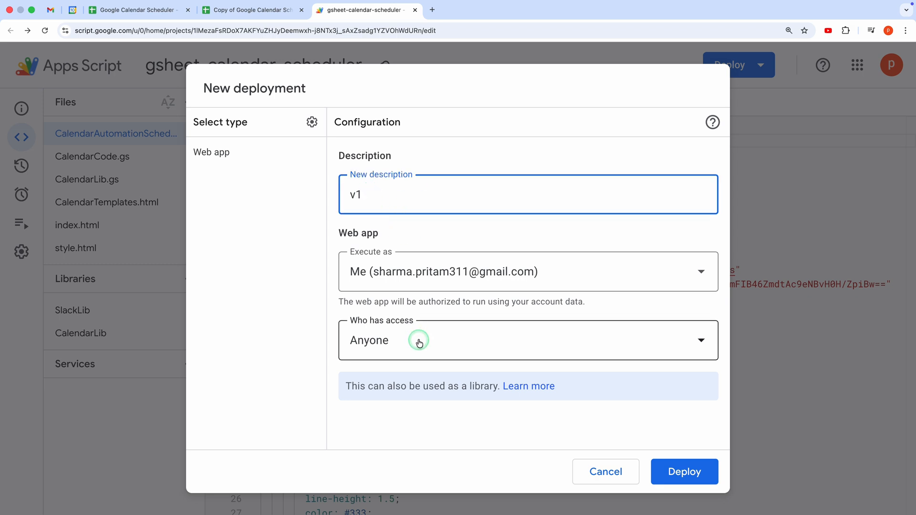
left_click(526, 340)
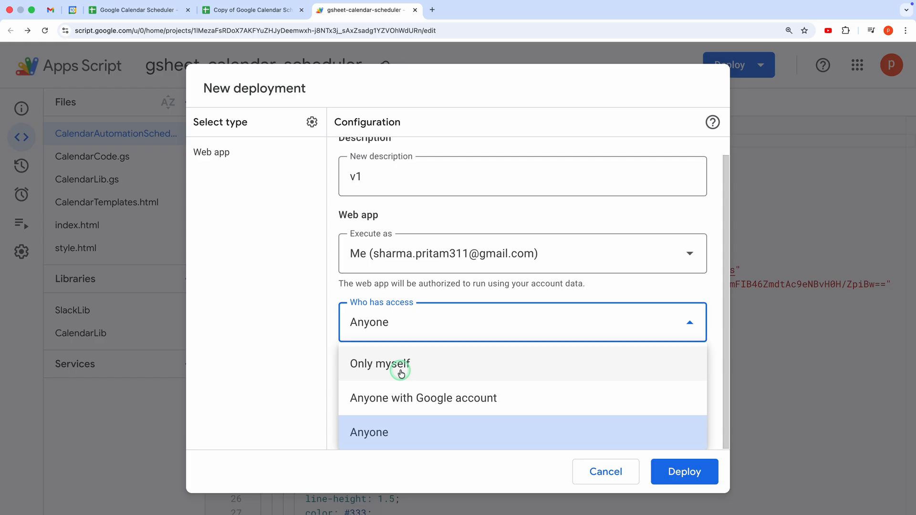
left_click(379, 364)
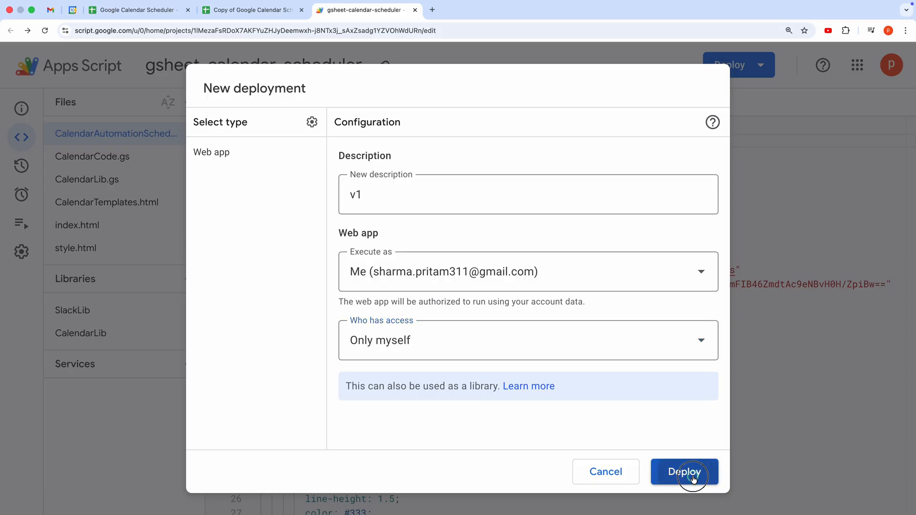
left_click(684, 471)
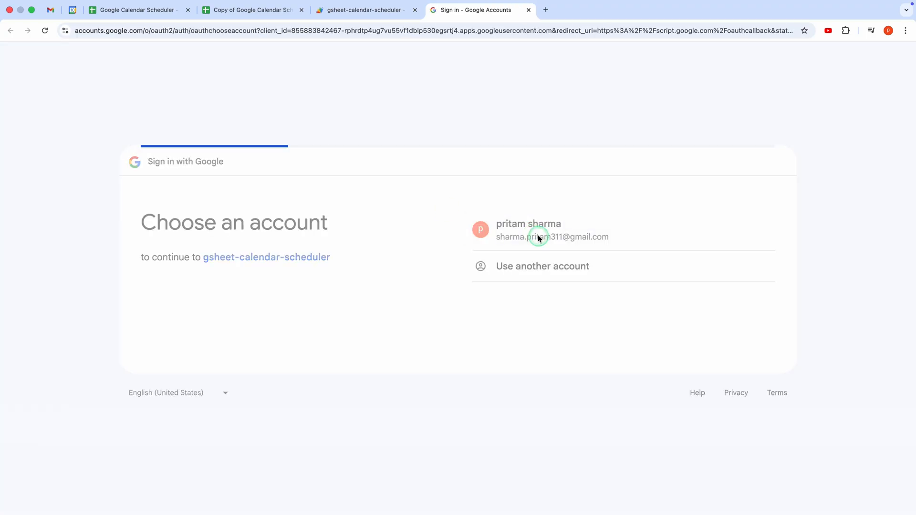
left_click(528, 230)
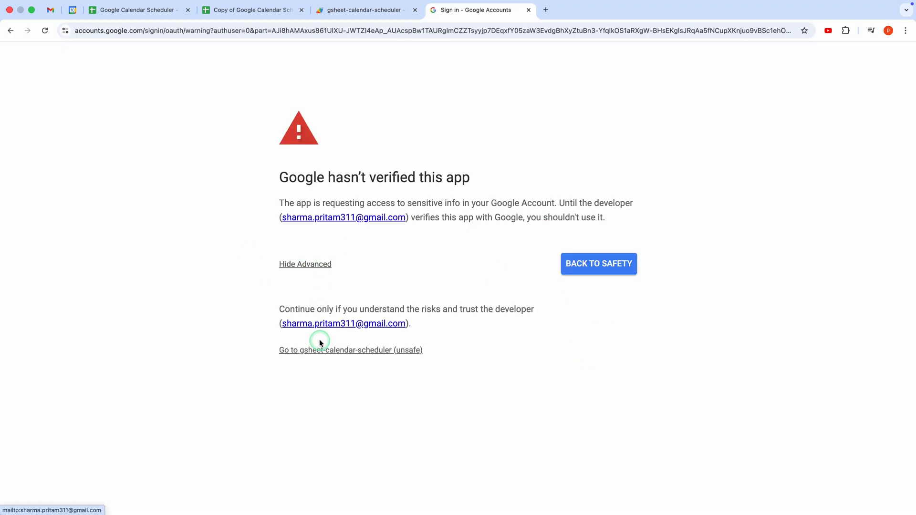
left_click(350, 350)
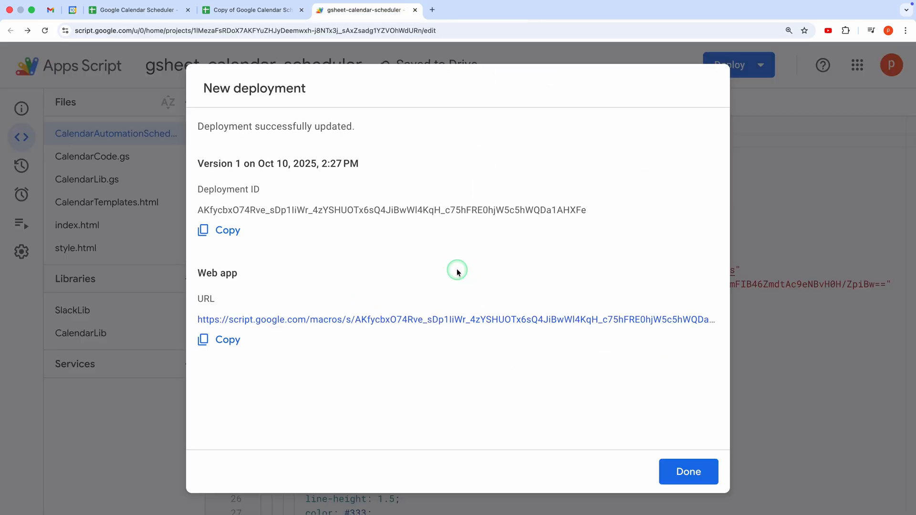
- Copy the web app URL, confirm the v1 deployment is active under Manage deployments
left_click(219, 339)
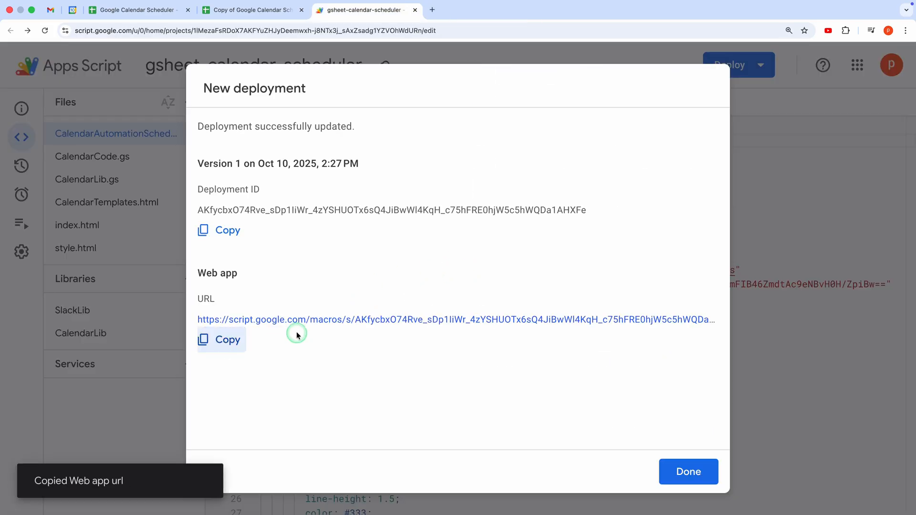
left_click(688, 472)
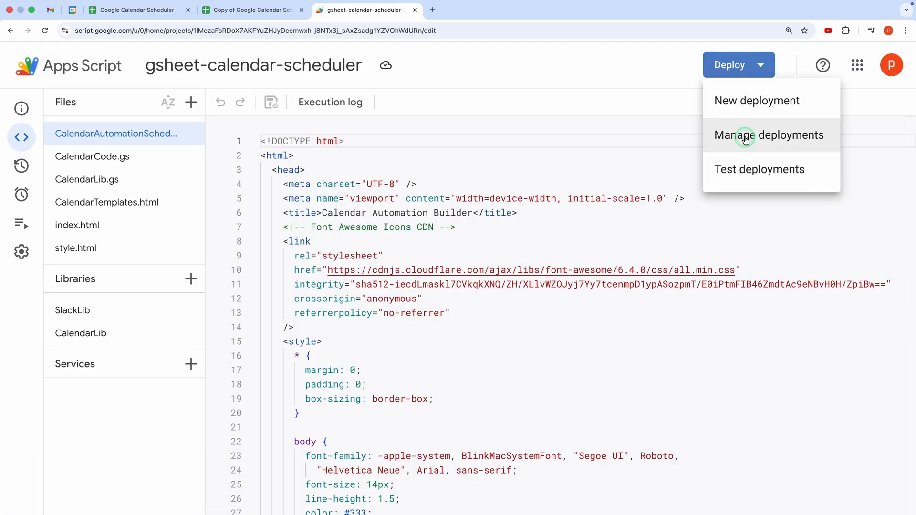
left_click(769, 134)
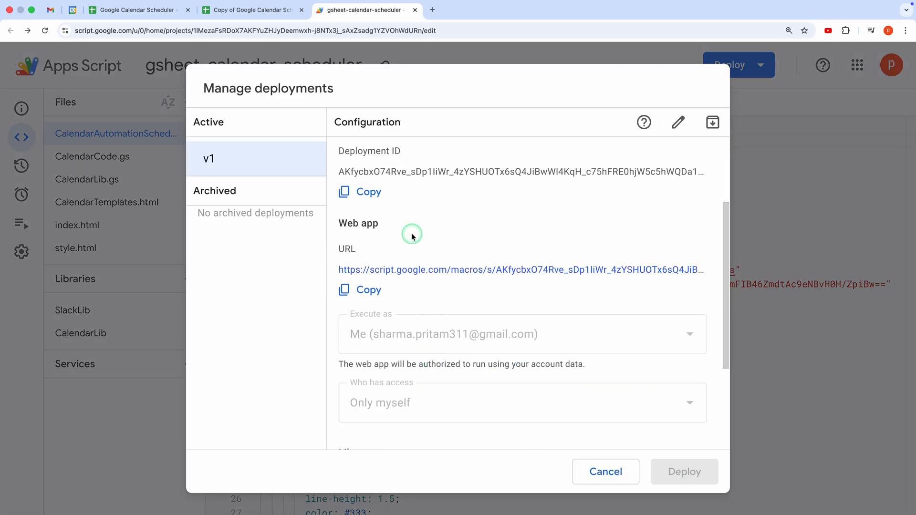
left_click(605, 472)
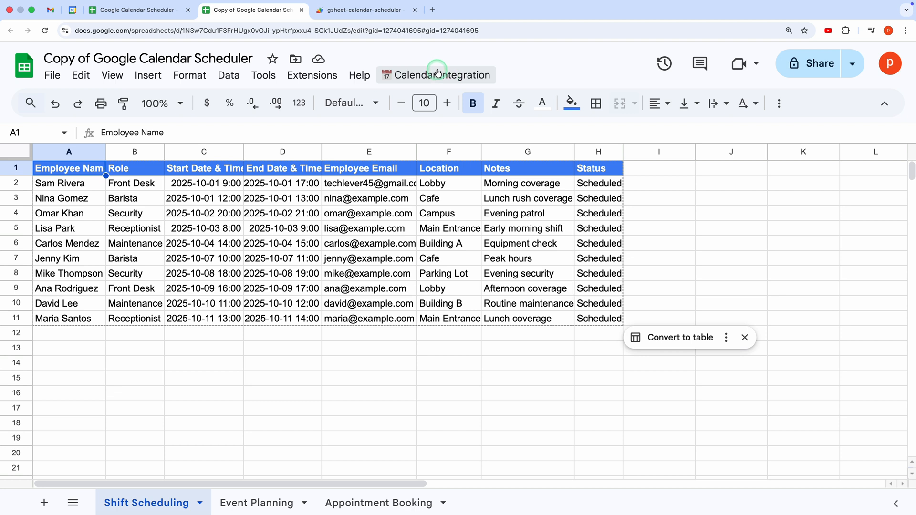
- Paste the deployed script.google.com web app URL into Set Web App URL and confirm
left_click(440, 75)
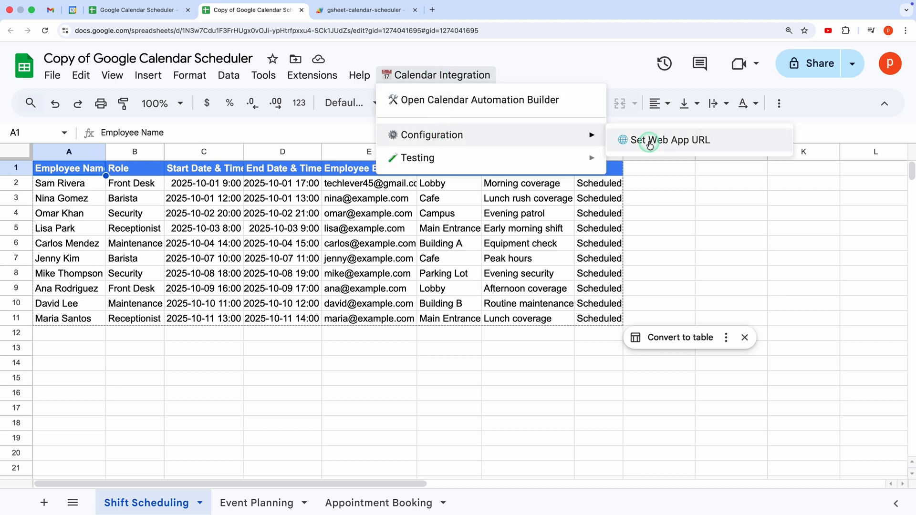
left_click(671, 139)
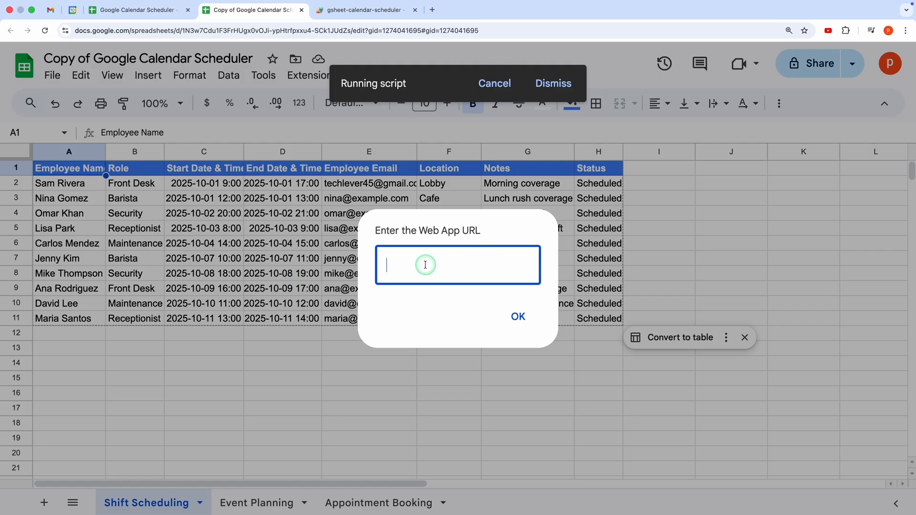
type("https://script.google.com/m")
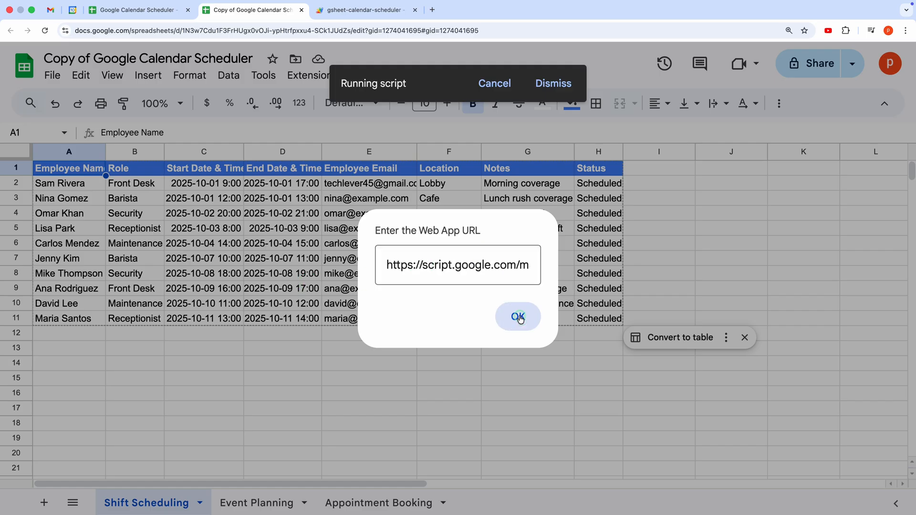
left_click(517, 316)
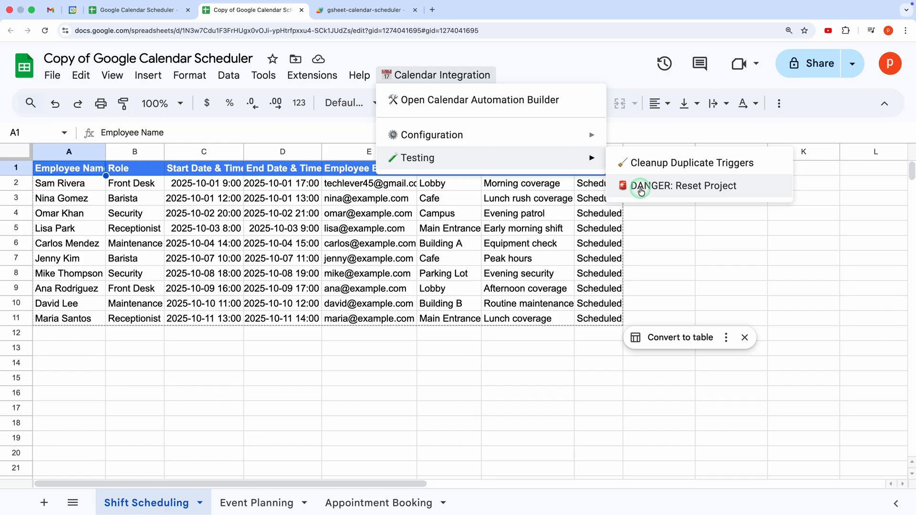
- Run DANGER: Reset Project, confirming the destructive reset and acknowledging completion
left_click(683, 186)
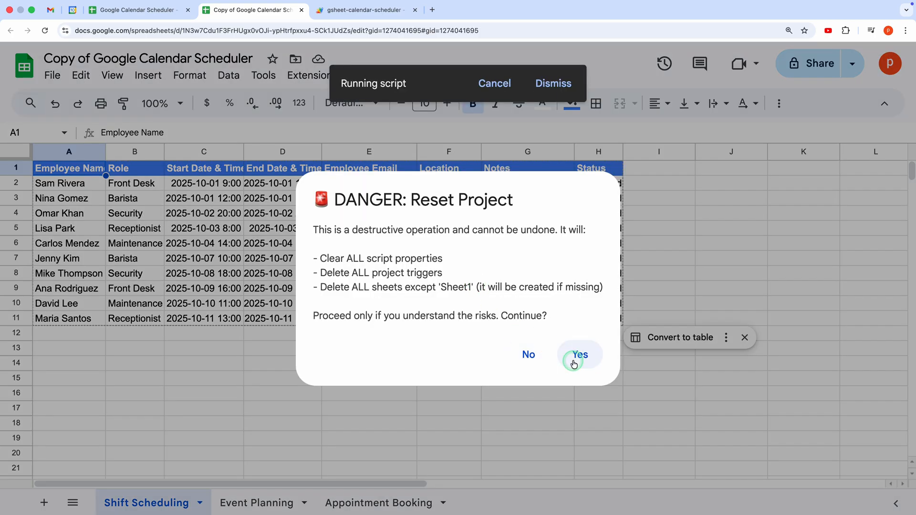
left_click(580, 355)
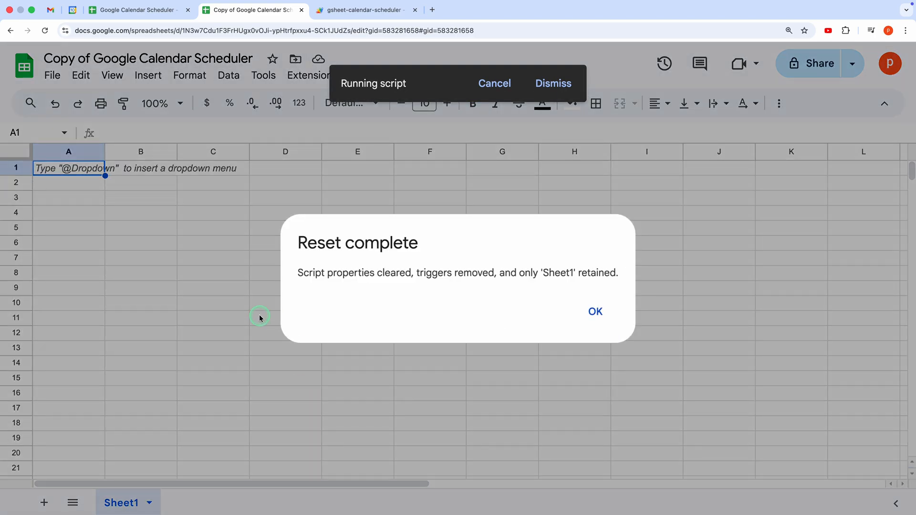
left_click(595, 311)
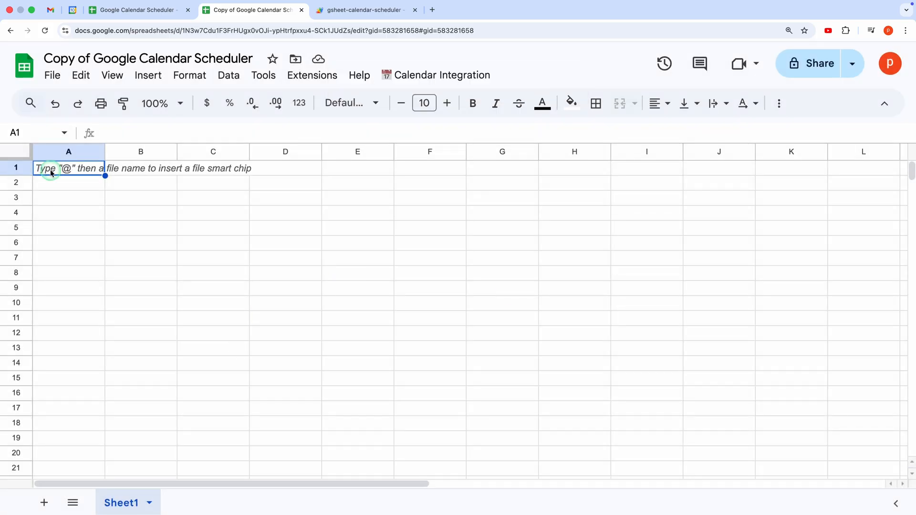
- Paste the appointment data and rename the sheet to Appointment Booking
key("cmd+v")
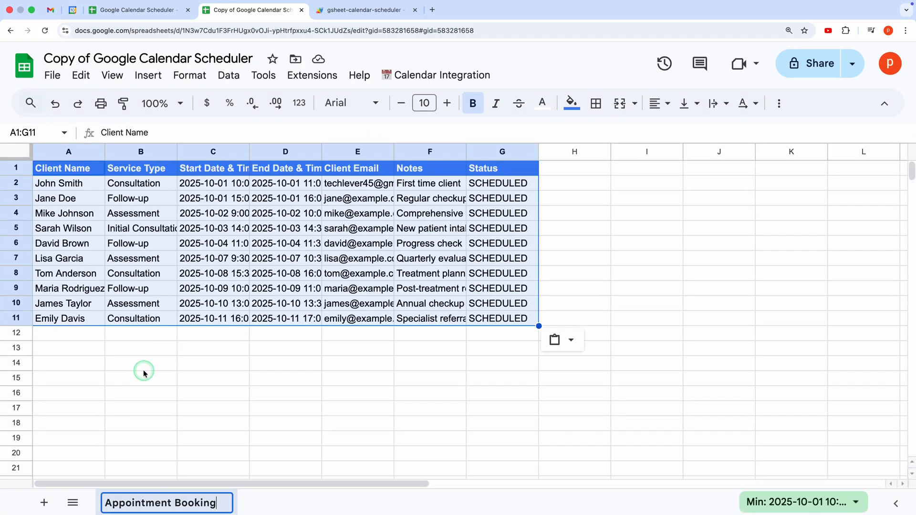
left_click(213, 408)
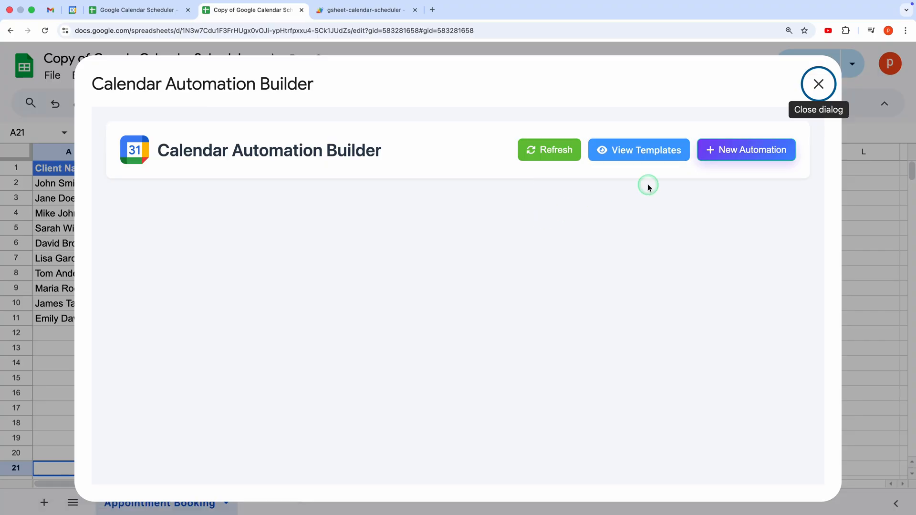
- Name the automation Appointment Booking and target the Appointment Booking sheet
left_click(746, 150)
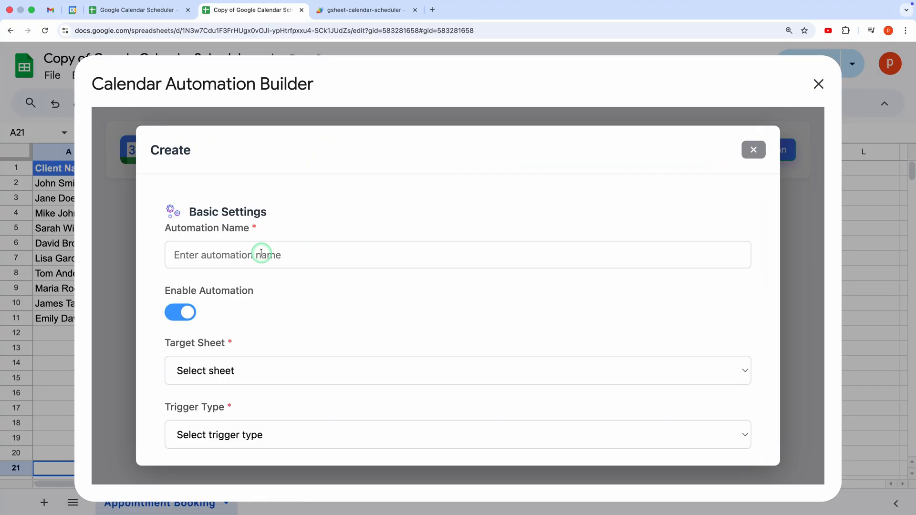
type("Appointment Booking")
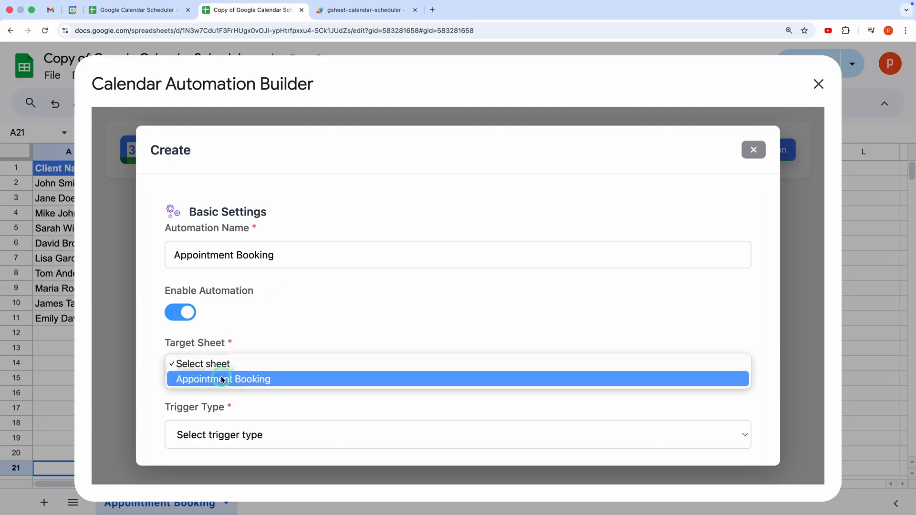
left_click(222, 379)
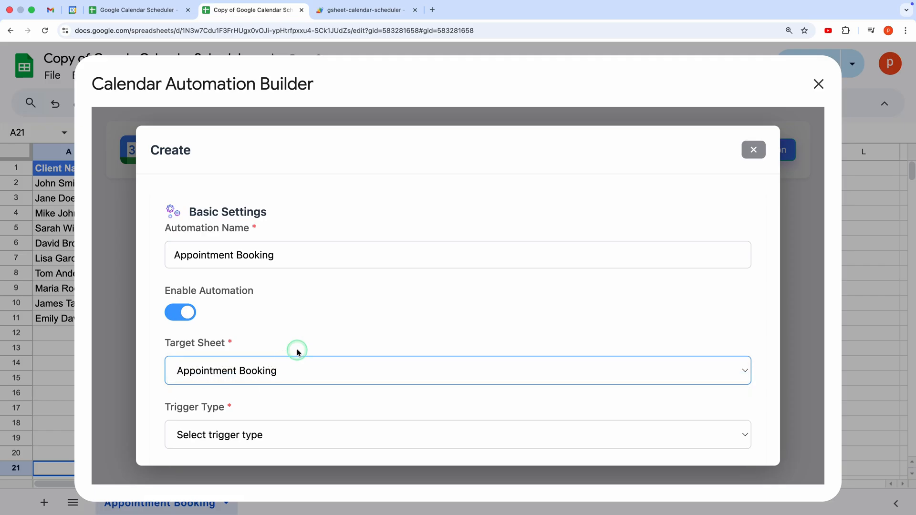
- Set Trigger Type to 'When new row is added' after trying the column-updated option
left_click(457, 435)
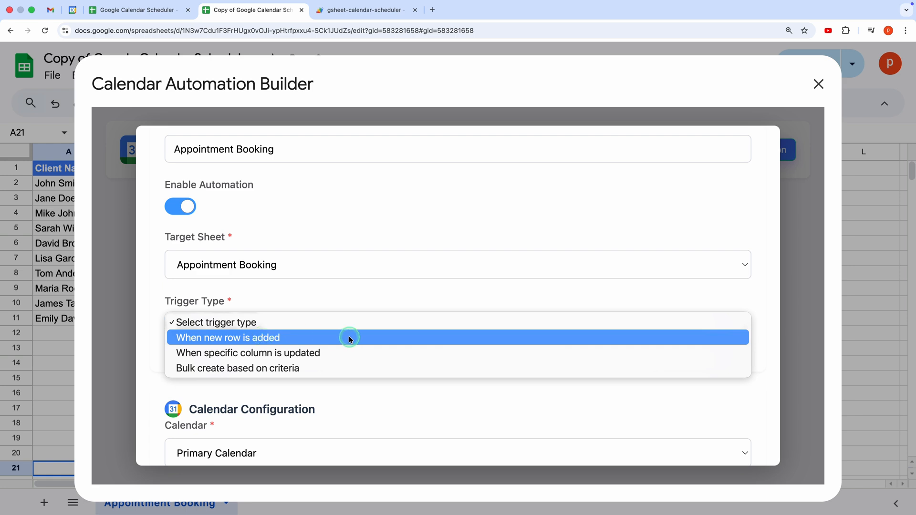
left_click(247, 352)
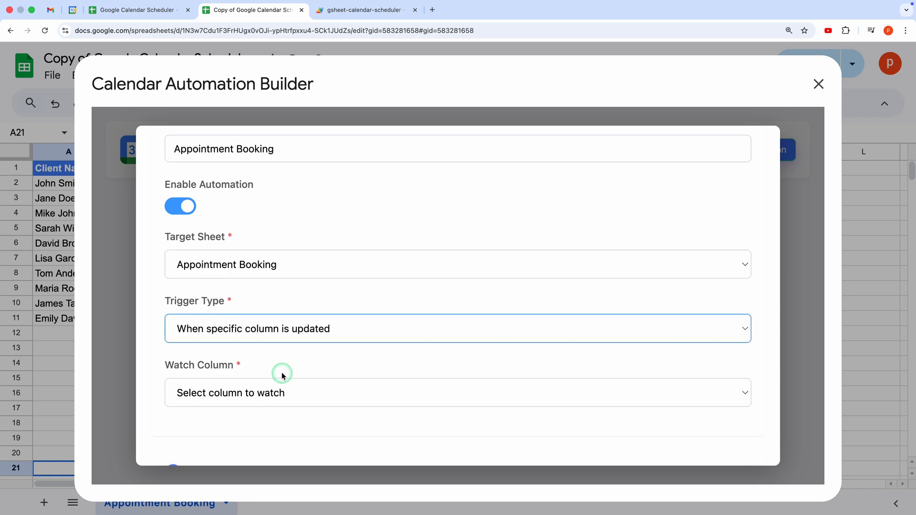
scroll("down", 3)
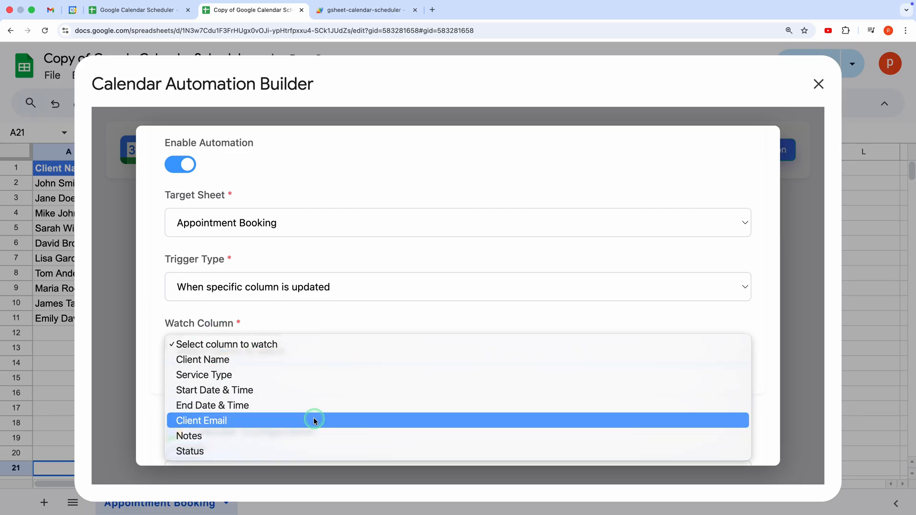
mouse_move(224, 451)
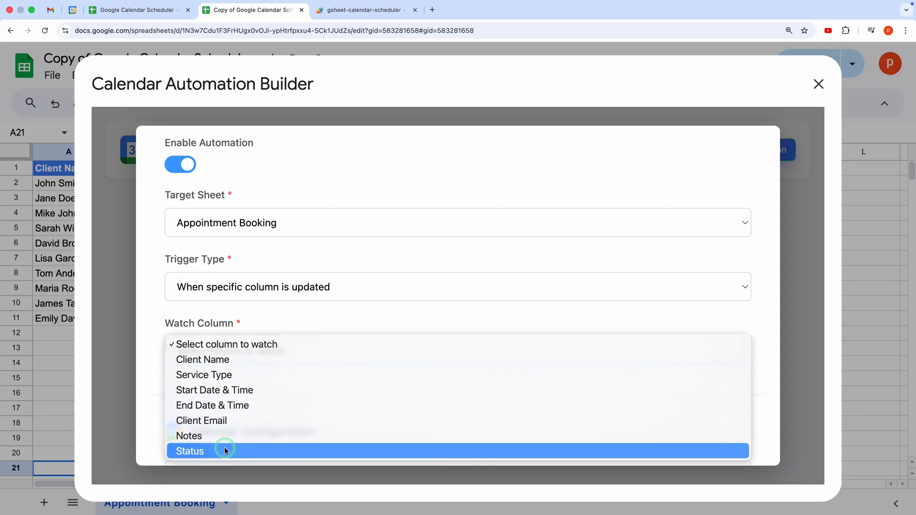
mouse_move(277, 345)
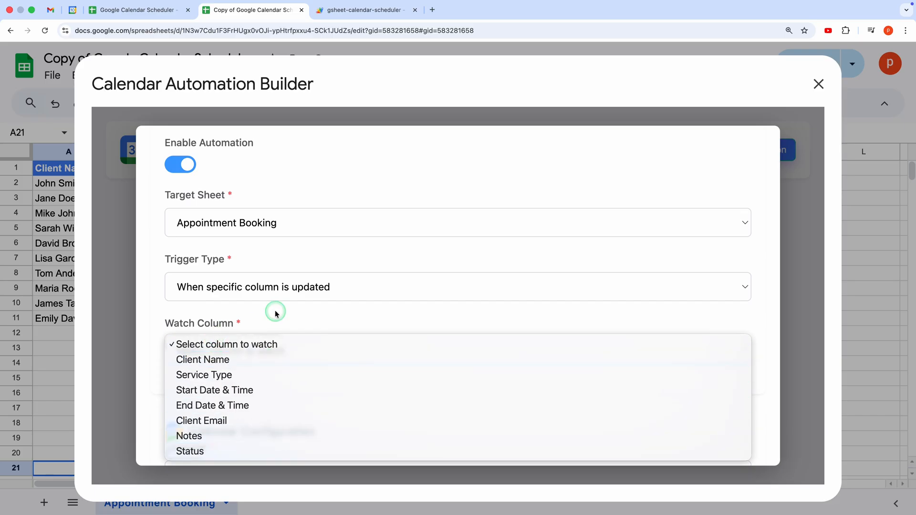
left_click(457, 287)
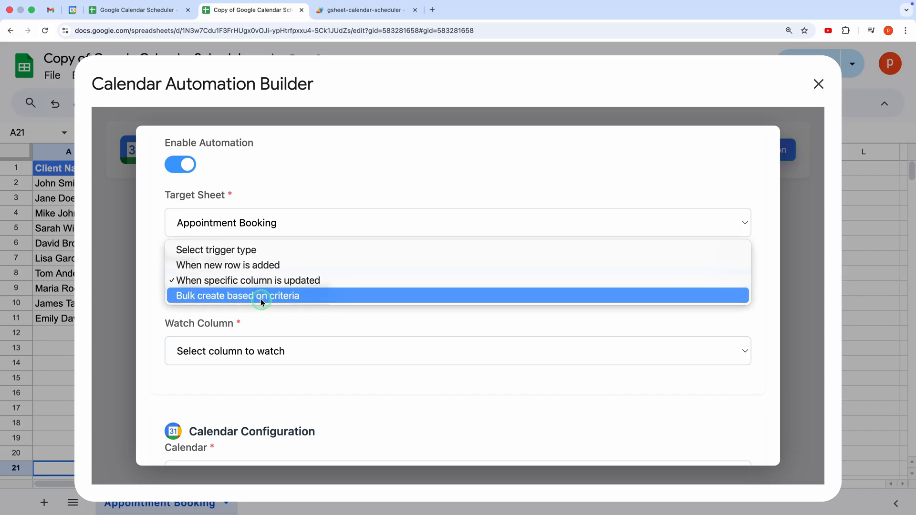
mouse_move(263, 264)
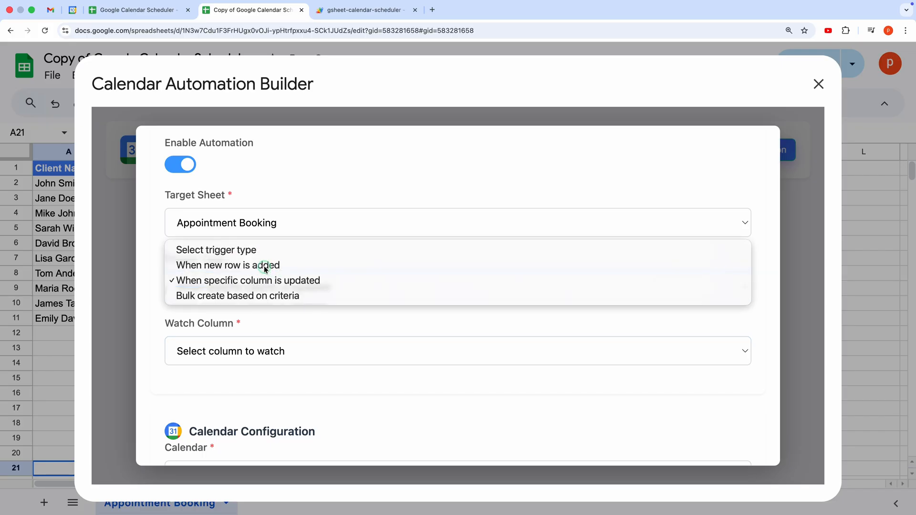
left_click(226, 265)
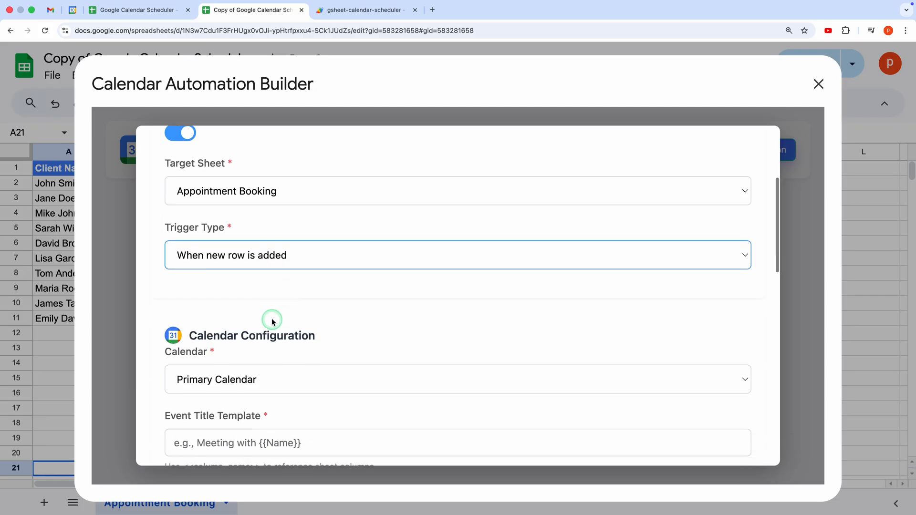
- Use the Appointments calendar and title events 'Appointment with {{Client Name}}'
scroll("down", 3)
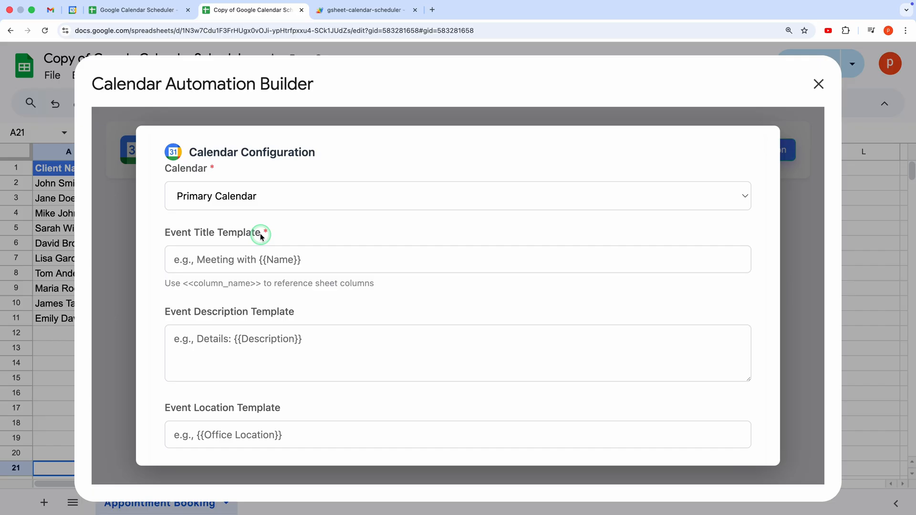
left_click(458, 195)
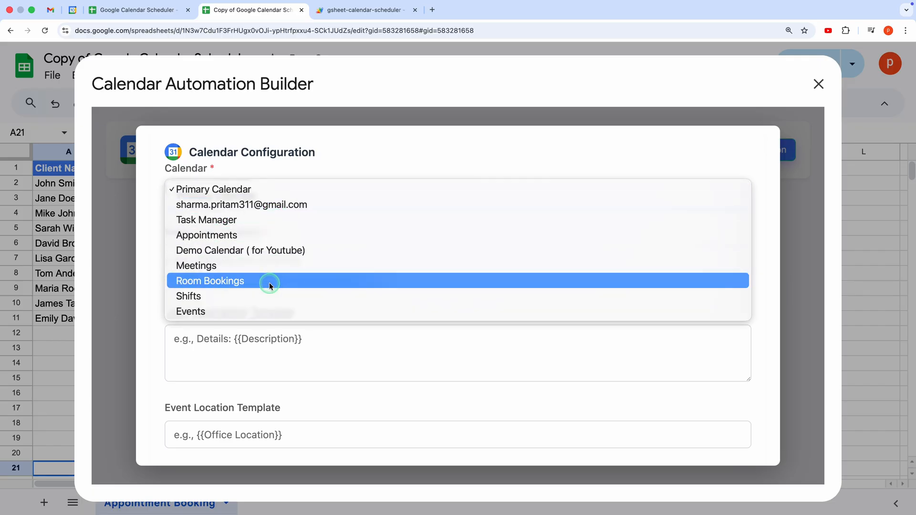
left_click(206, 235)
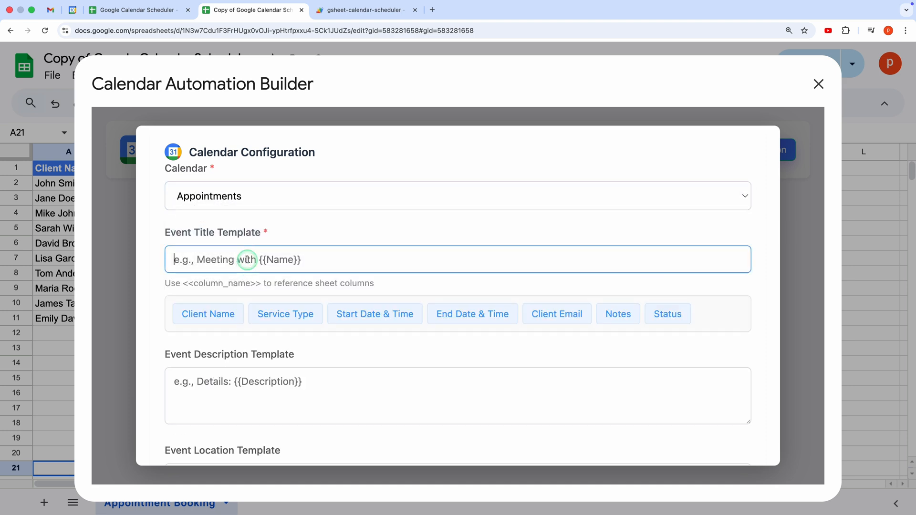
type("Appointment with")
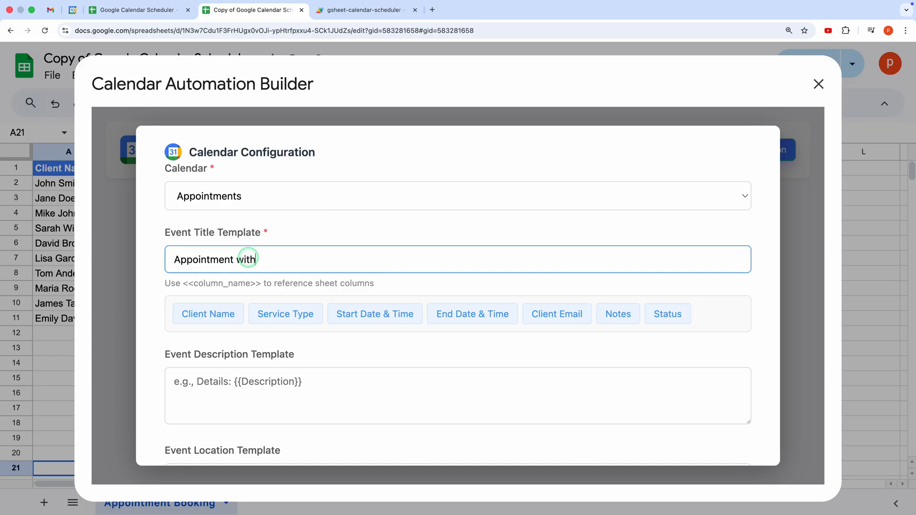
left_click(285, 314)
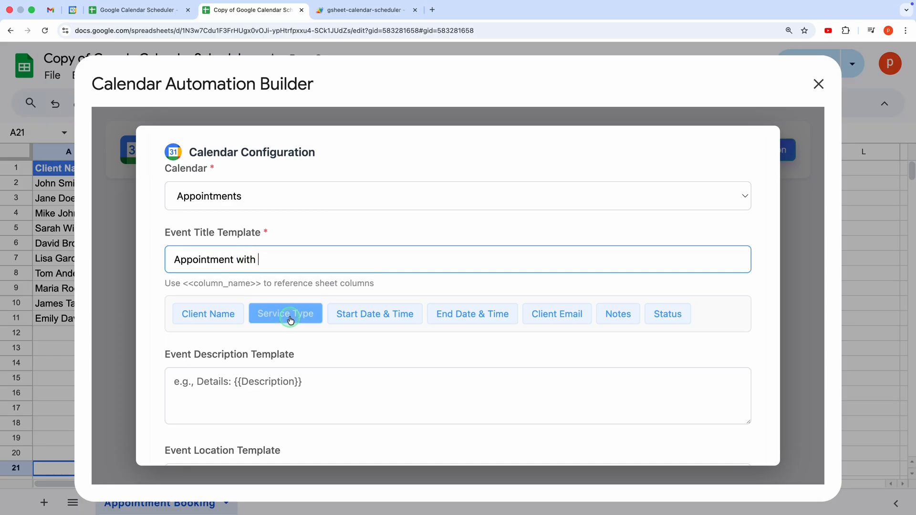
left_click(208, 314)
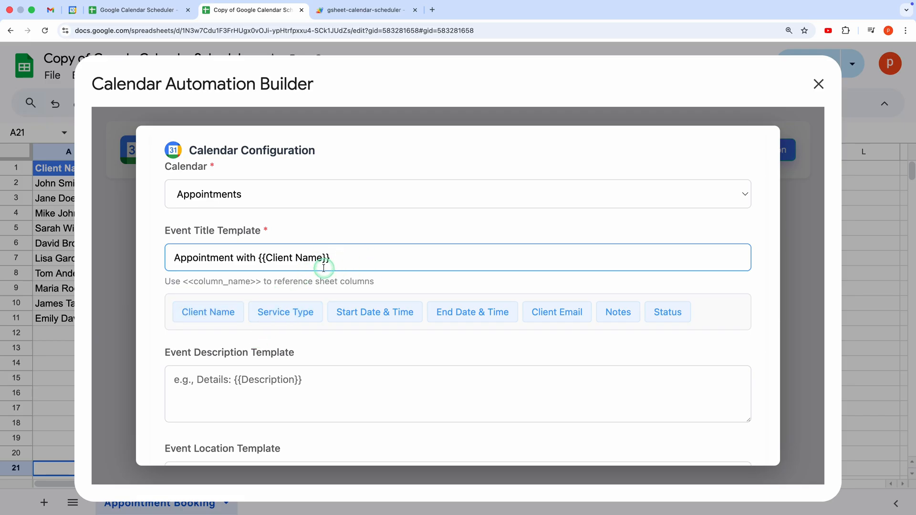
mouse_move(341, 280)
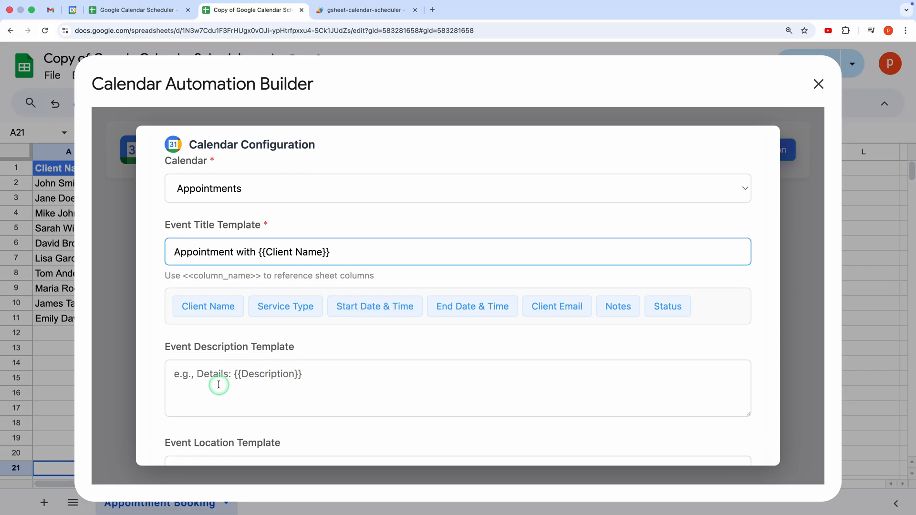
left_click(285, 401)
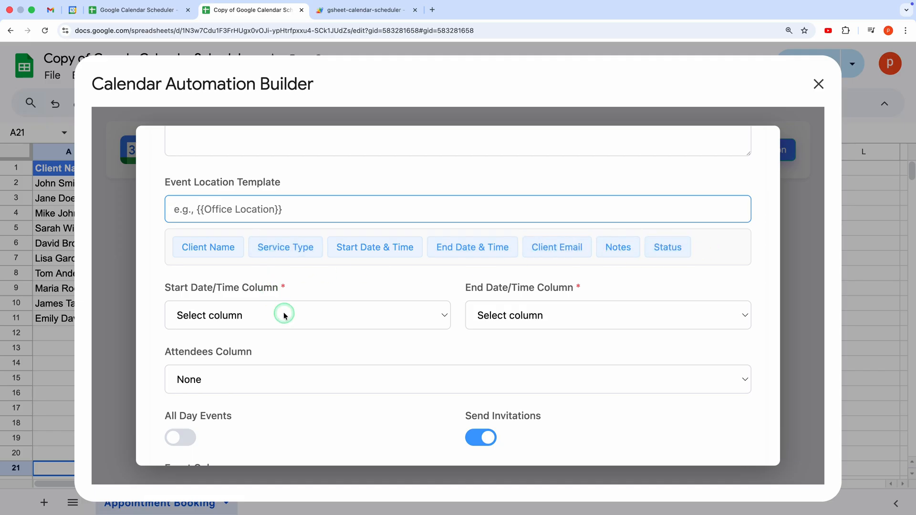
- Map start and end times to Start Date & Time and End Date & Time, attendees to Client Email
left_click(307, 315)
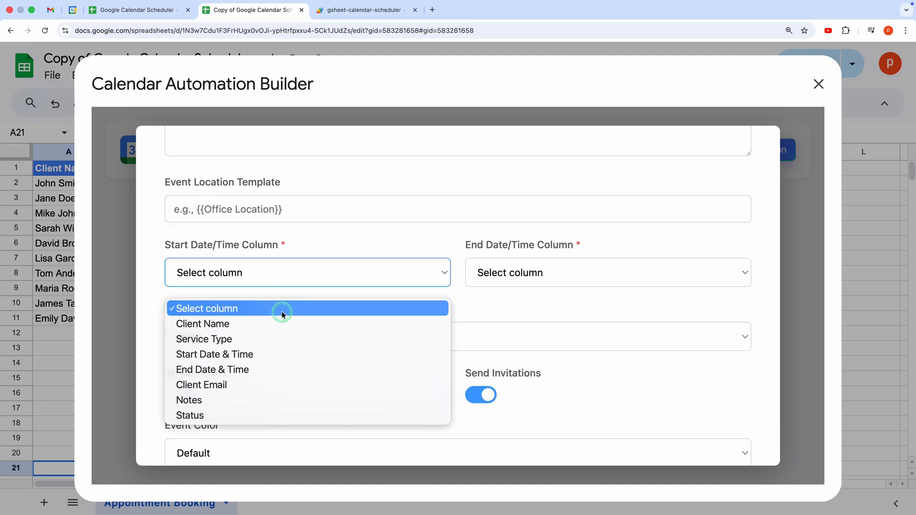
left_click(214, 354)
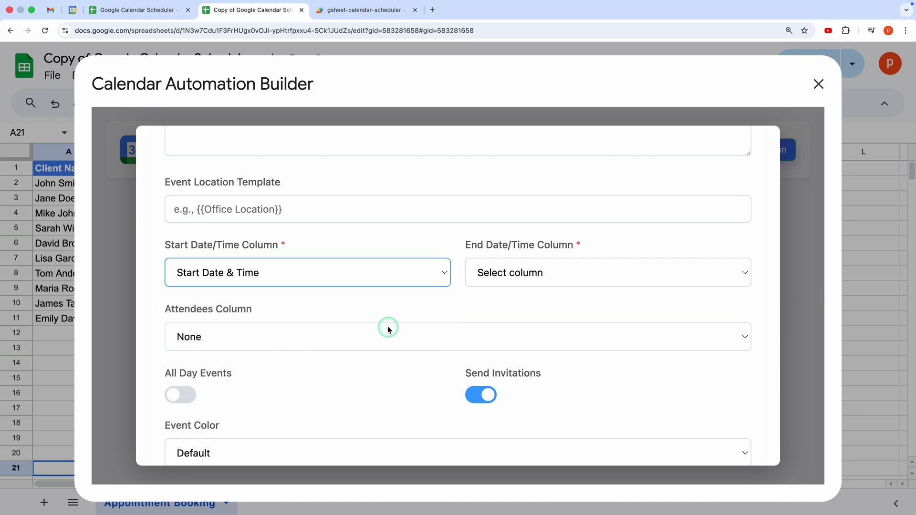
left_click(608, 272)
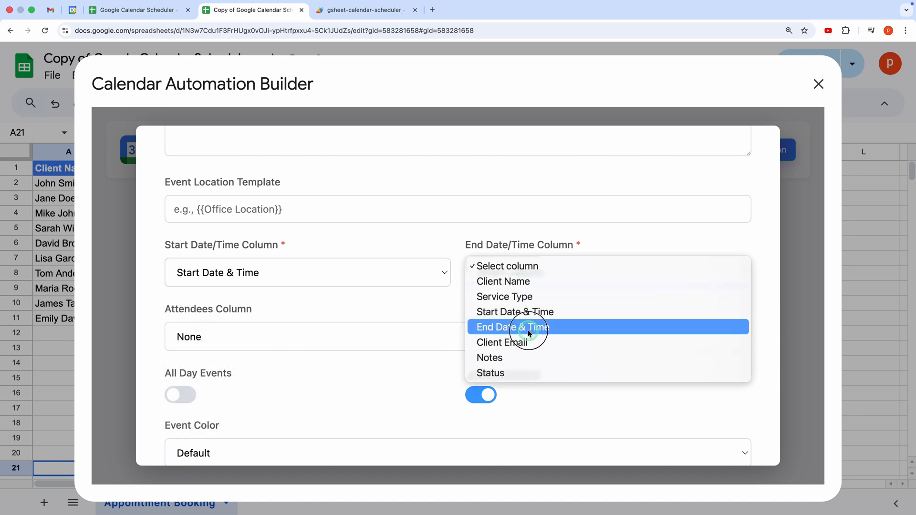
left_click(512, 327)
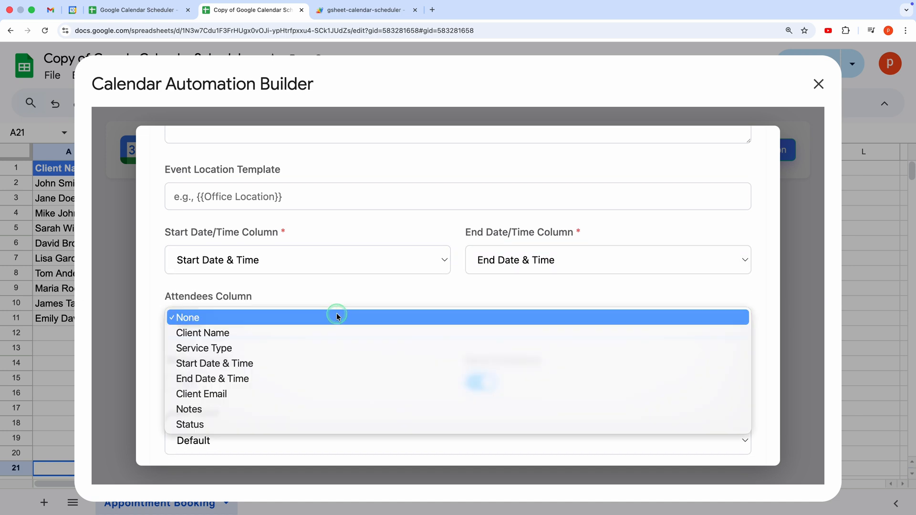
mouse_move(273, 394)
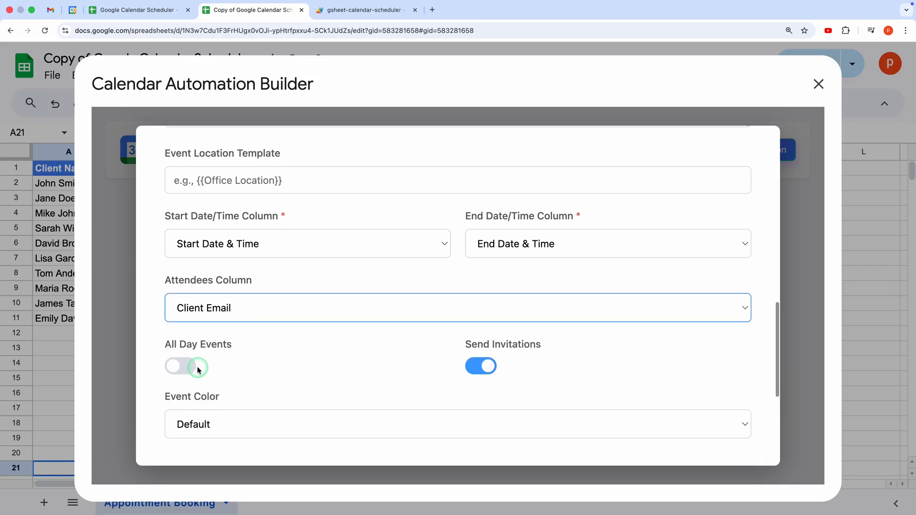
left_click(180, 366)
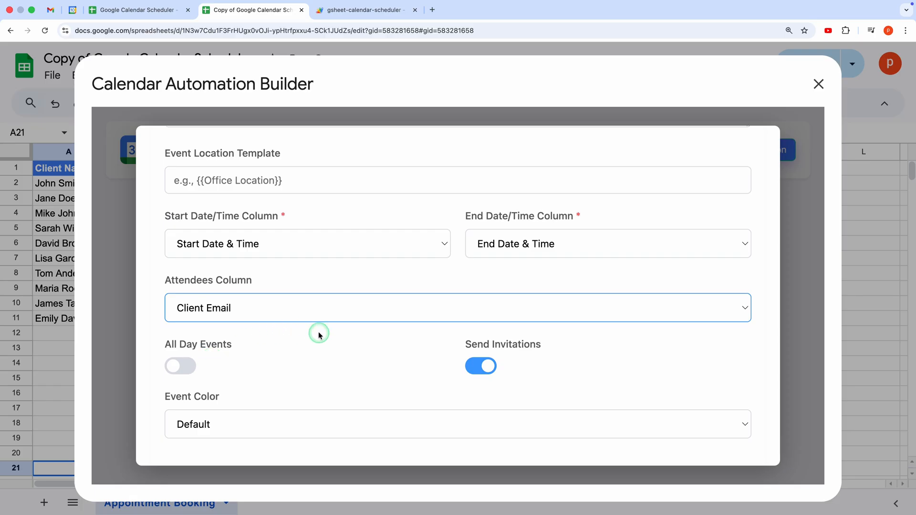
- Set the Event Color to Blueberry
scroll("down", 3)
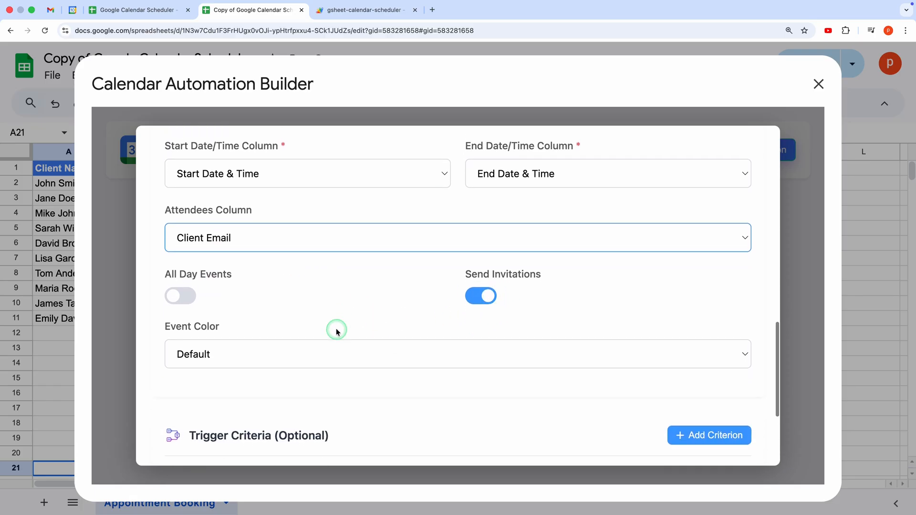
left_click(457, 354)
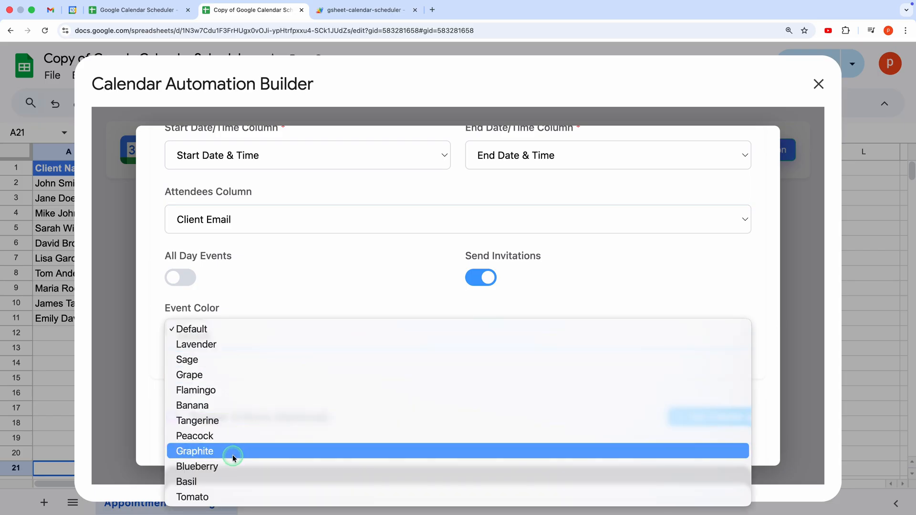
left_click(198, 467)
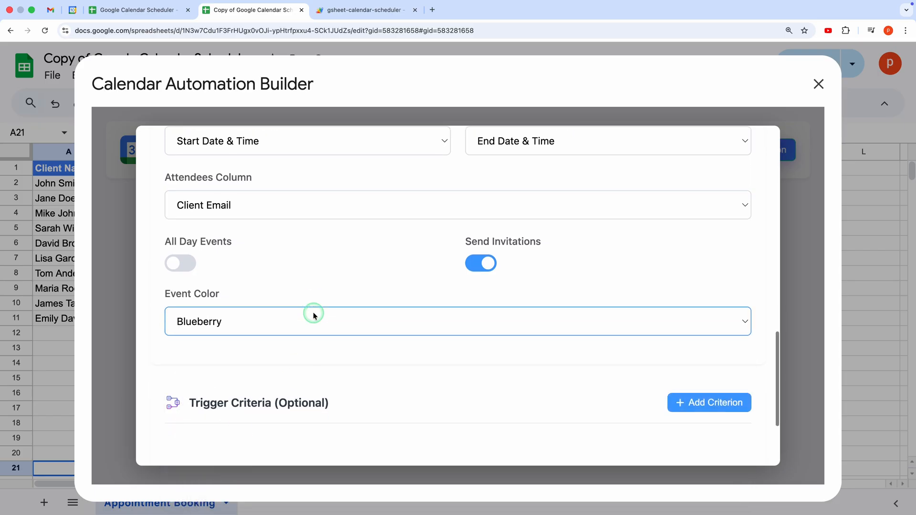
scroll("down", 3)
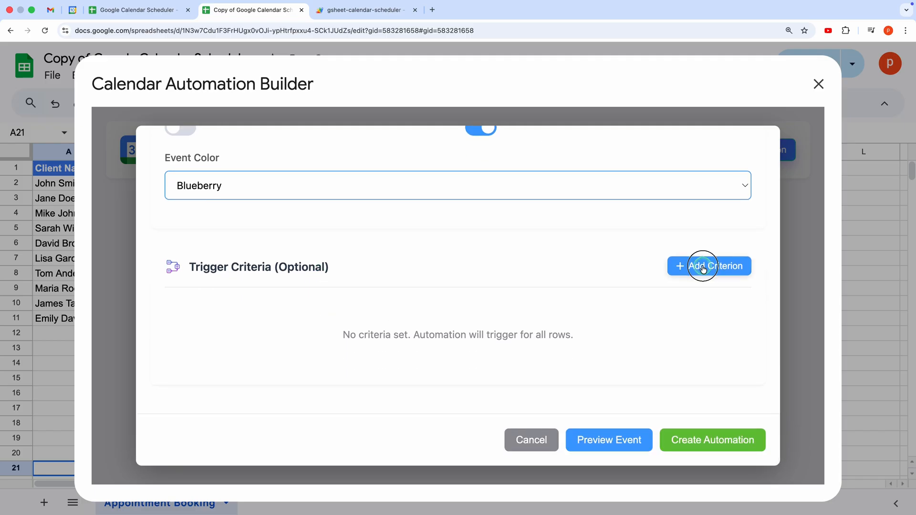
- Add a trigger criterion where Status equals SCHEDULED
left_click(709, 266)
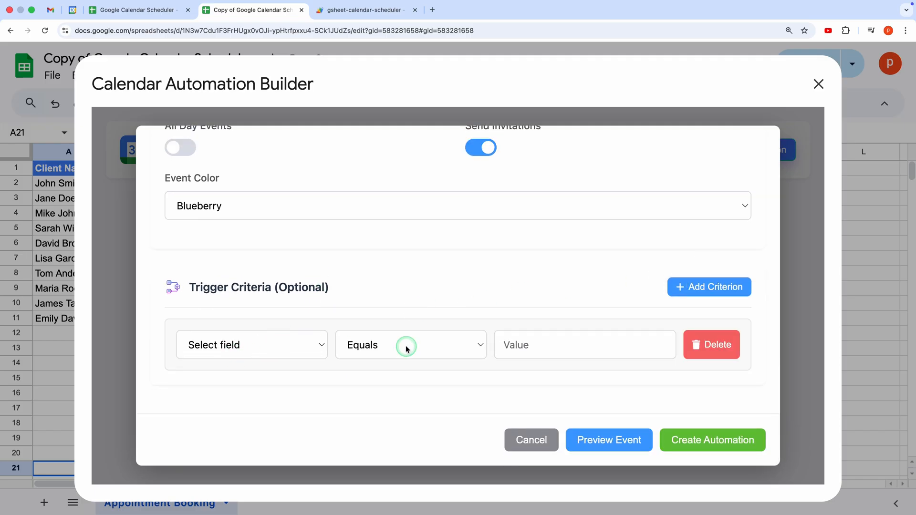
left_click(252, 344)
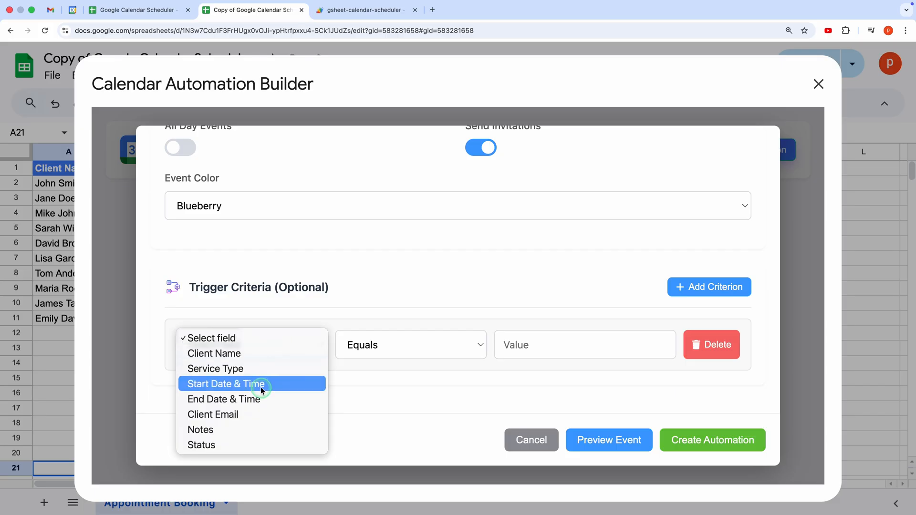
left_click(202, 445)
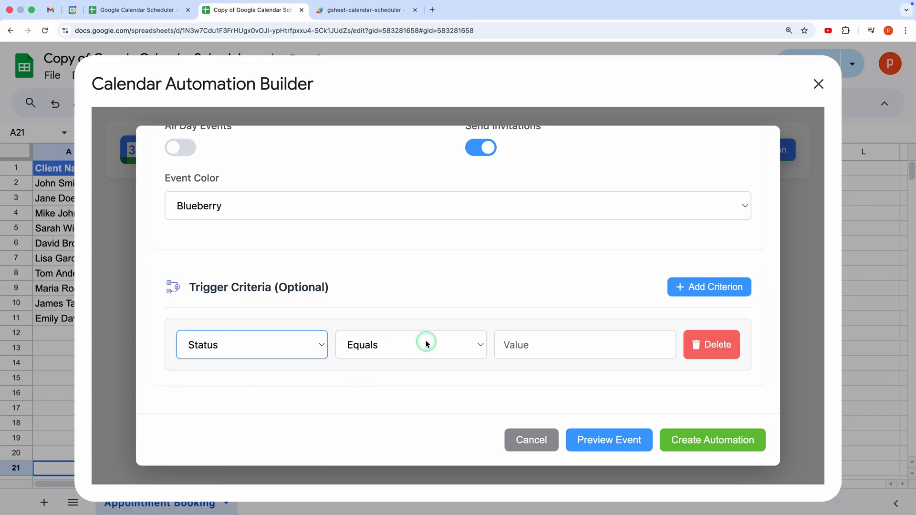
left_click(584, 345)
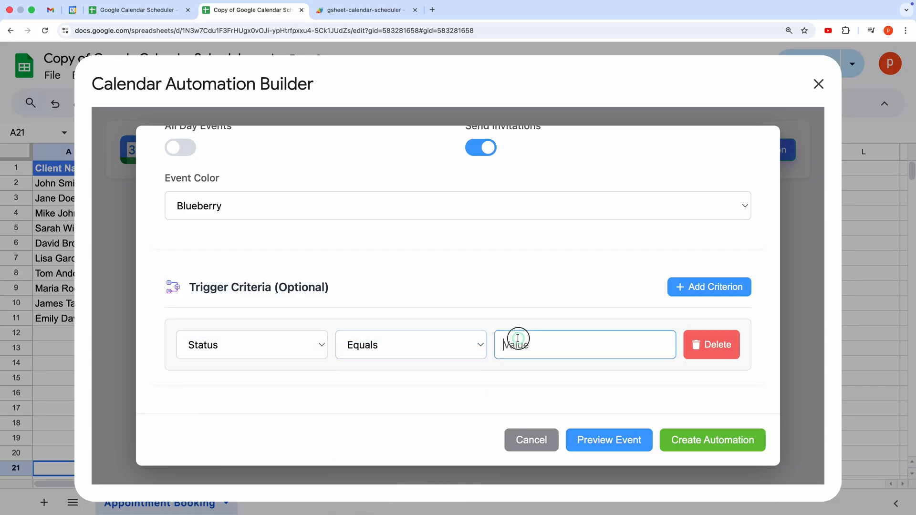
type("SCHEDULED")
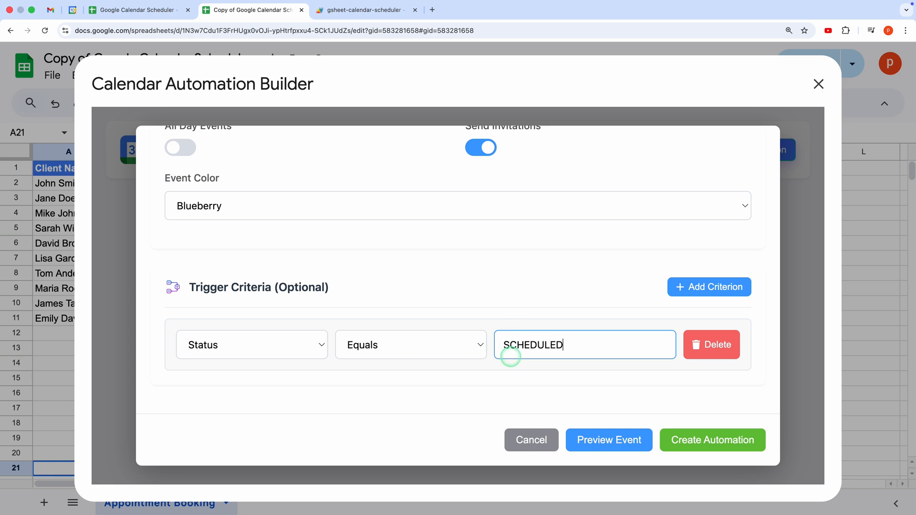
mouse_move(608, 382)
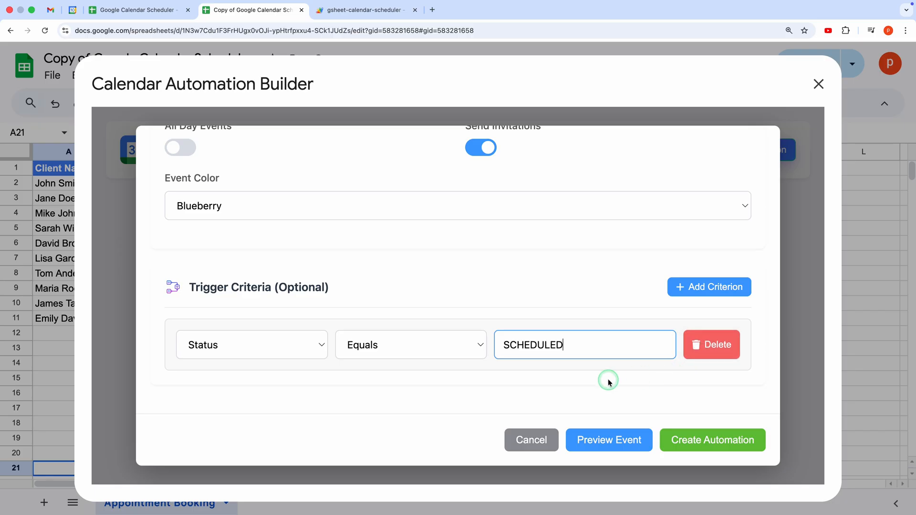
left_click(411, 345)
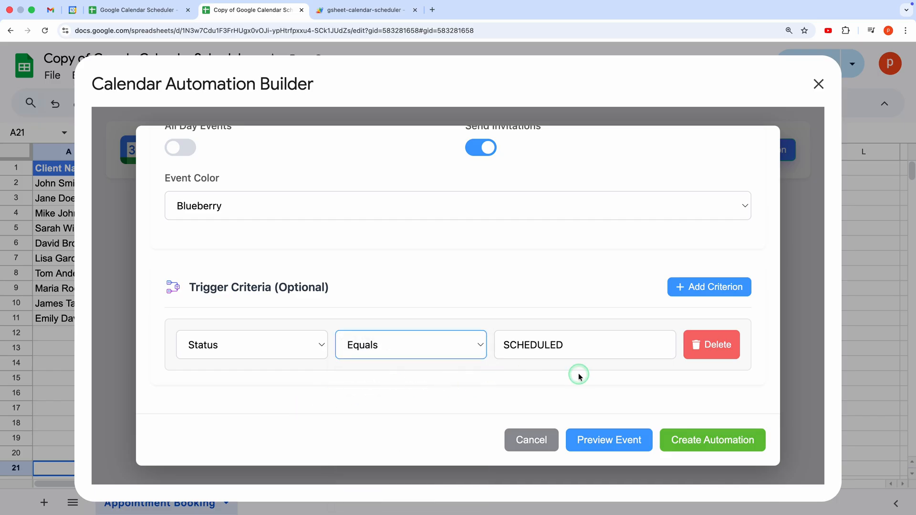
mouse_move(472, 275)
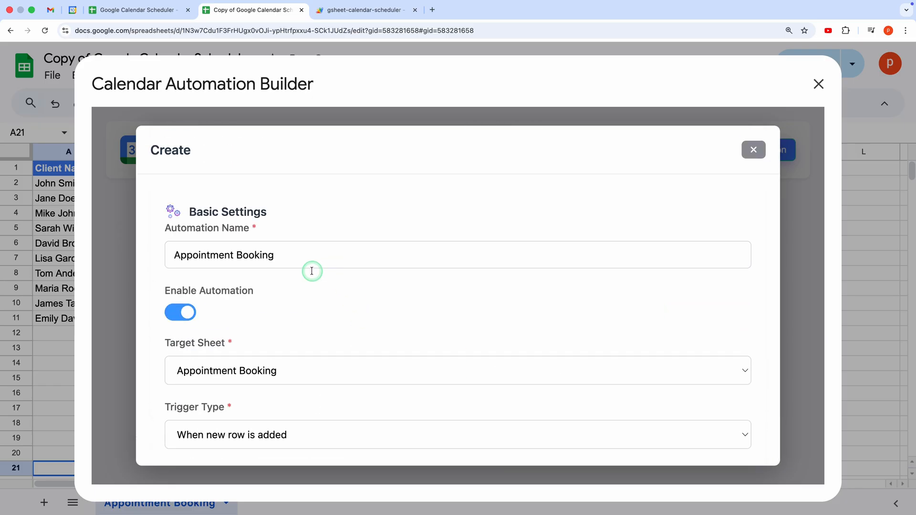
left_click(458, 435)
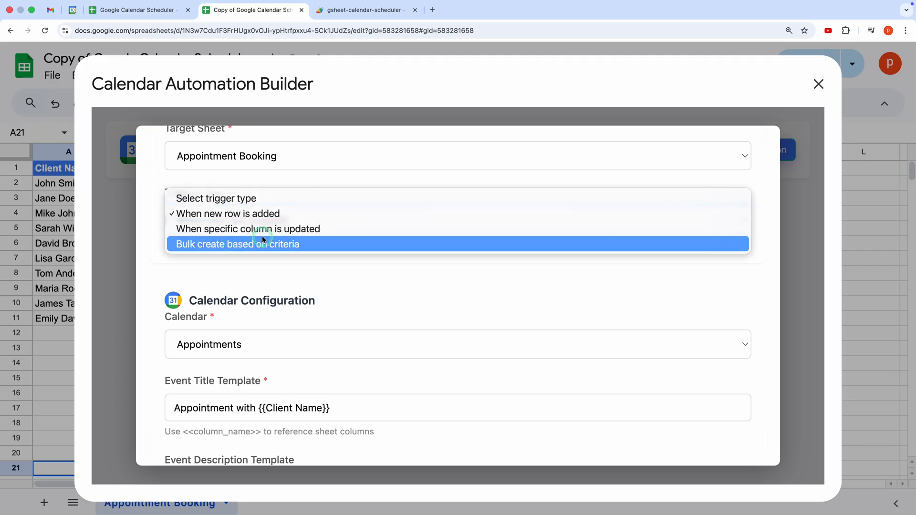
left_click(237, 244)
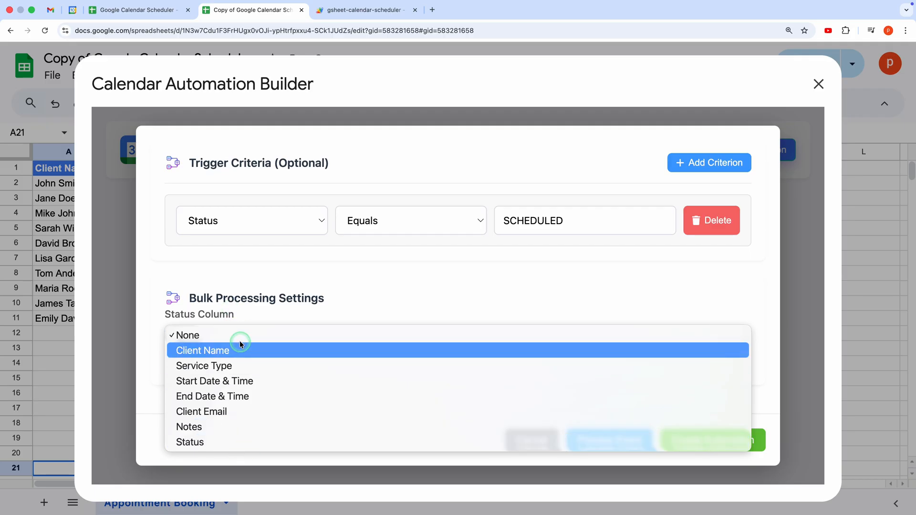
left_click(189, 442)
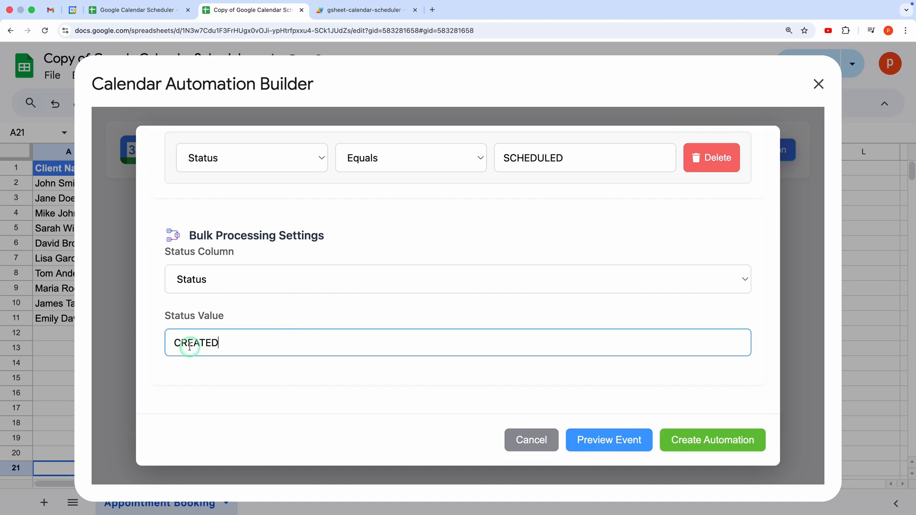
double_click(196, 343)
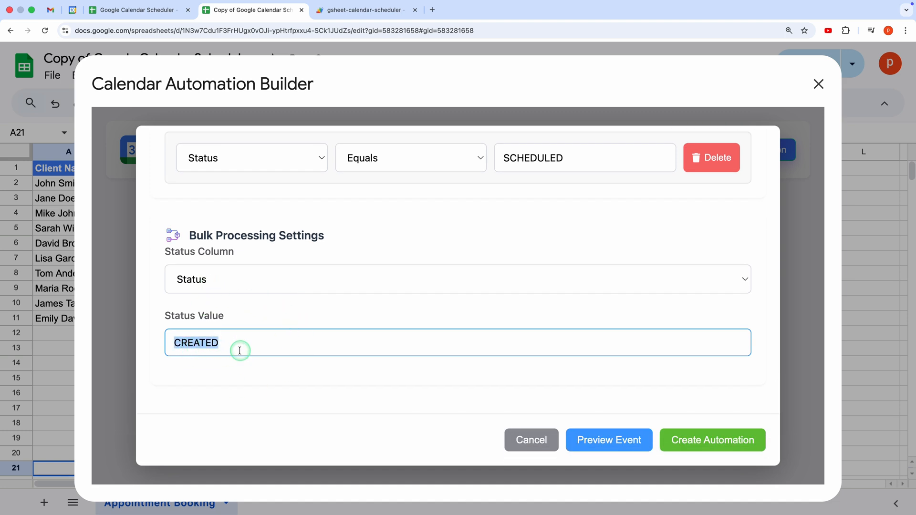
left_click(457, 280)
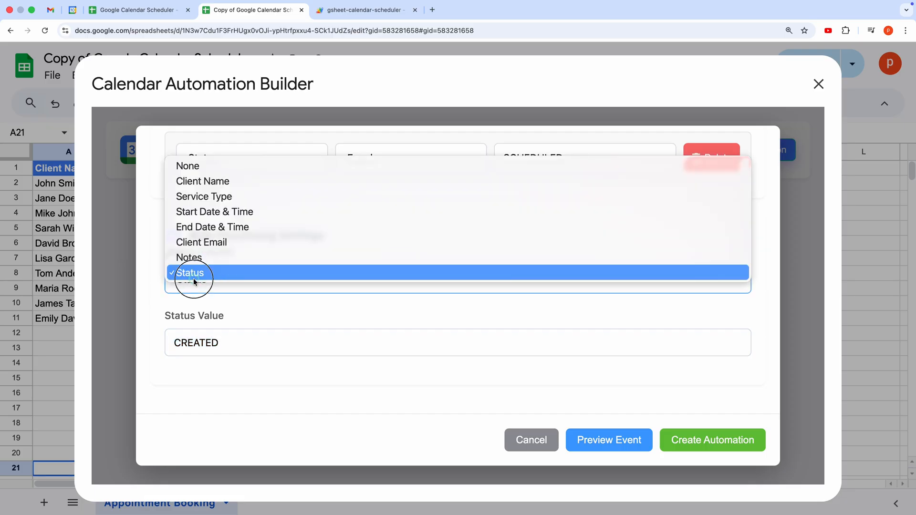
left_click(191, 273)
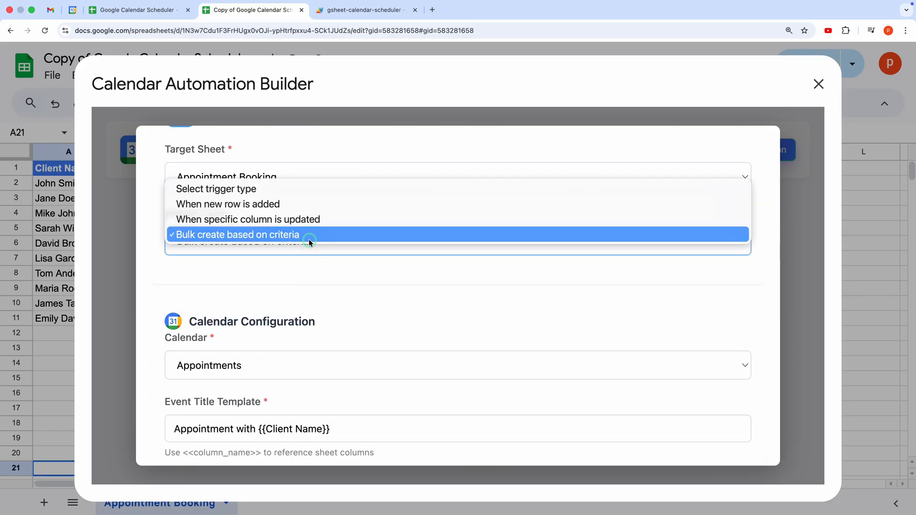
left_click(236, 235)
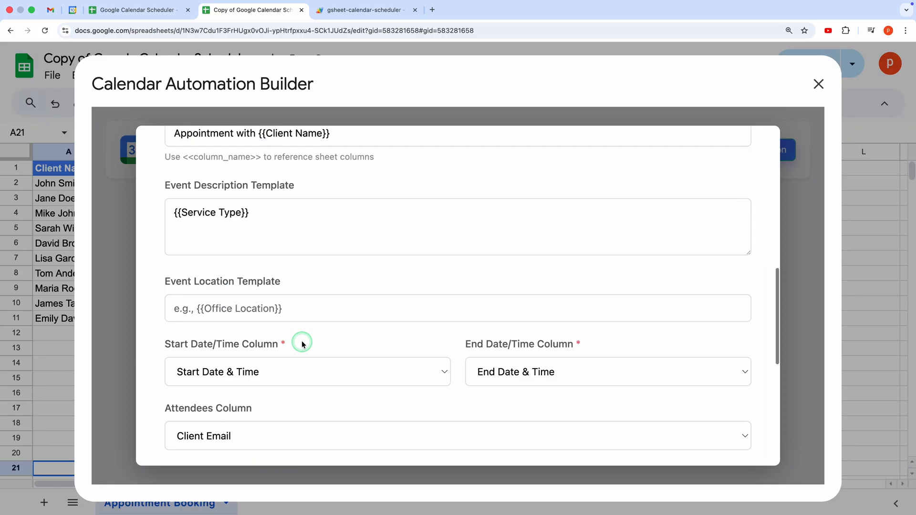
- Create the Appointment Booking automation so it appears in the builder's list
scroll("down", 3)
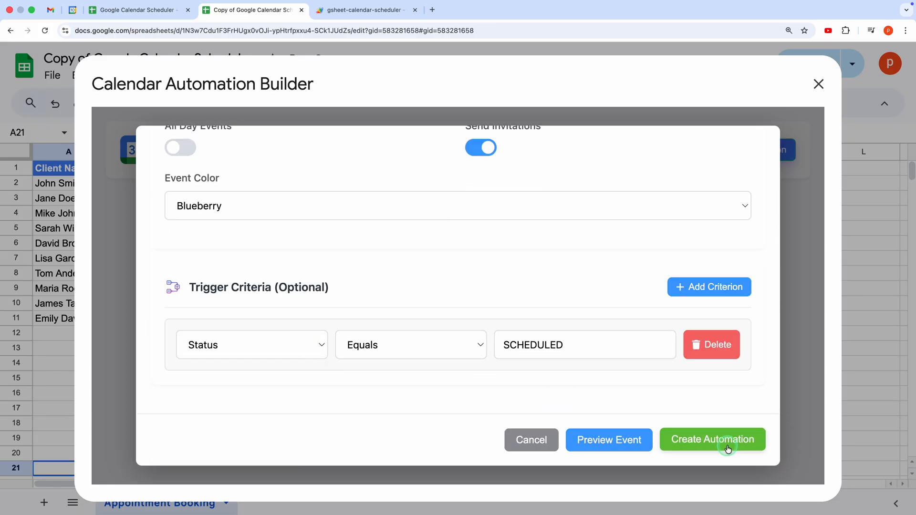
left_click(712, 439)
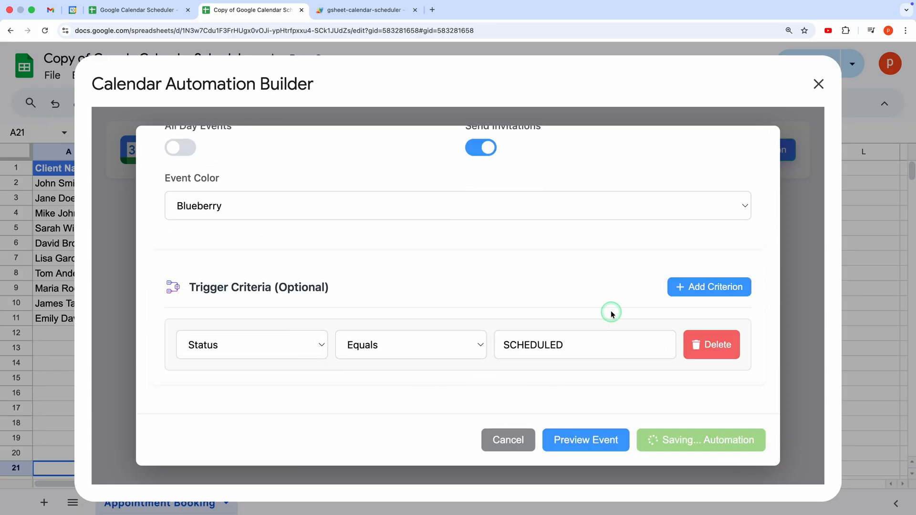
left_click(700, 440)
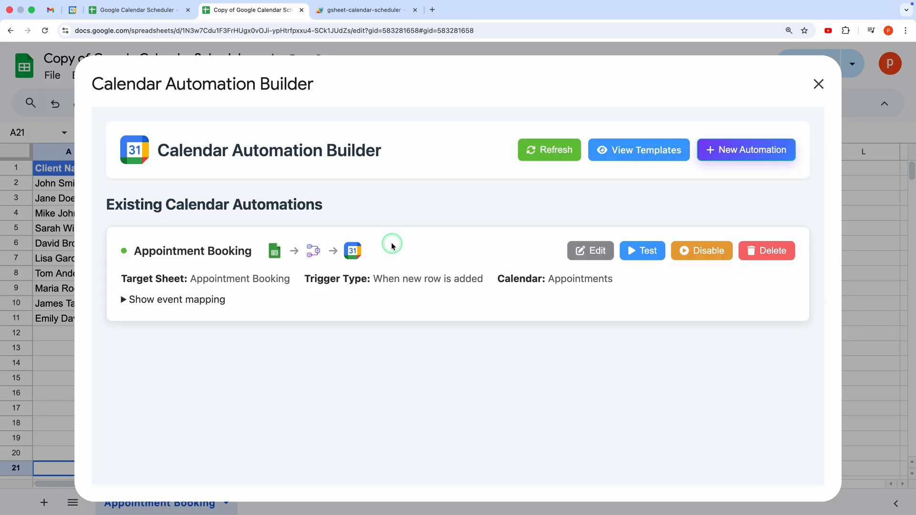
mouse_move(438, 319)
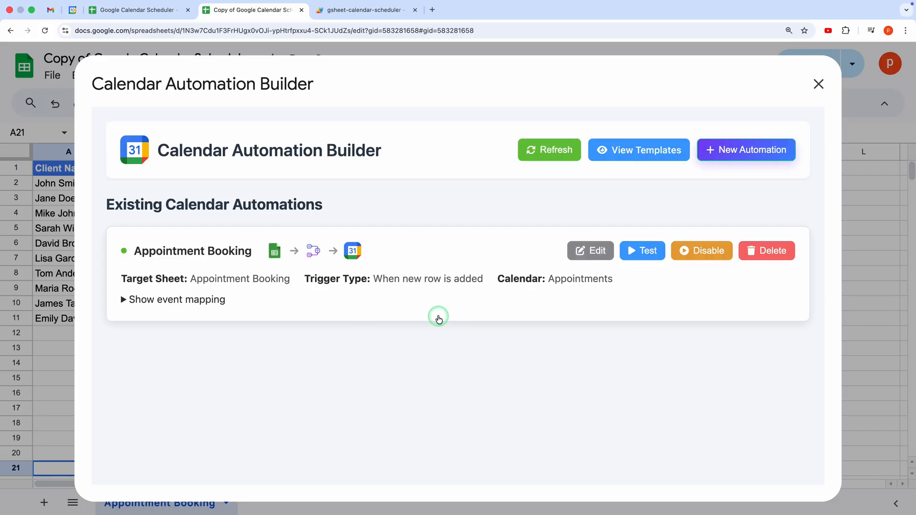
left_click(363, 10)
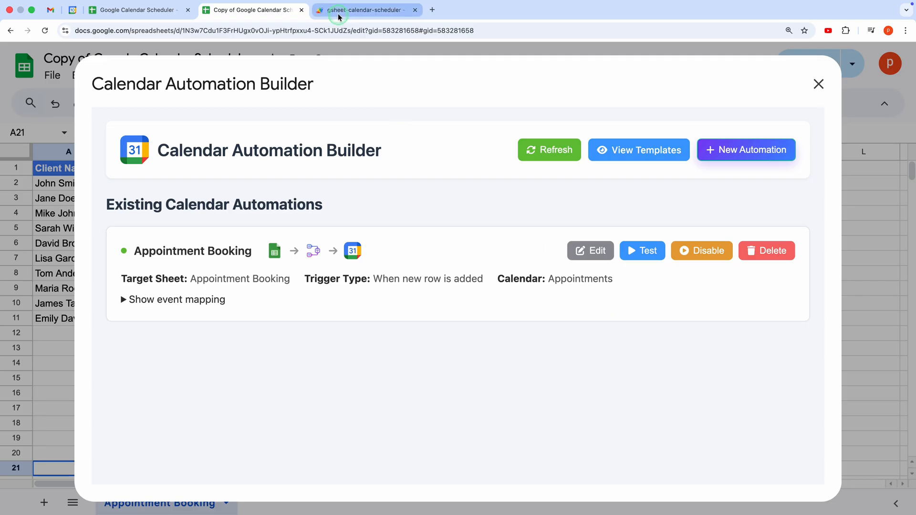
- Review the Apps Script project's triggers, then return to the sheet with the builder closed
left_click(363, 9)
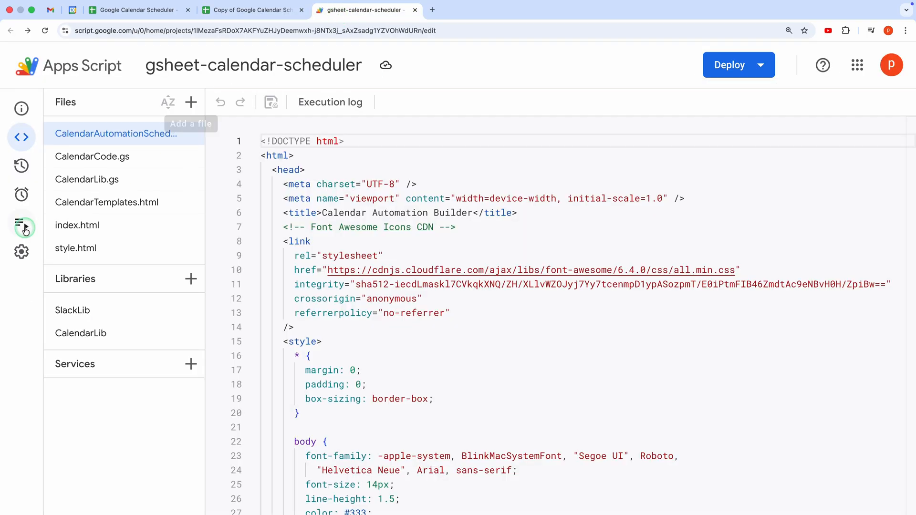
left_click(21, 195)
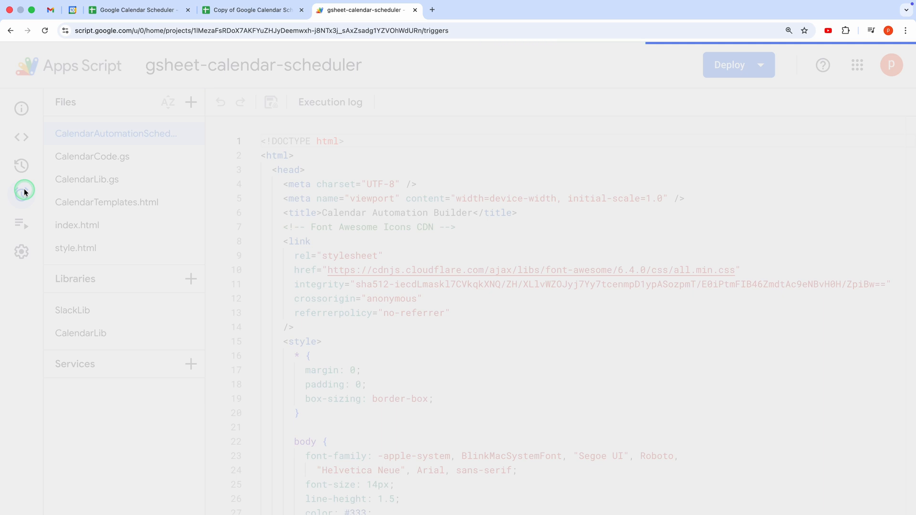
left_click(22, 194)
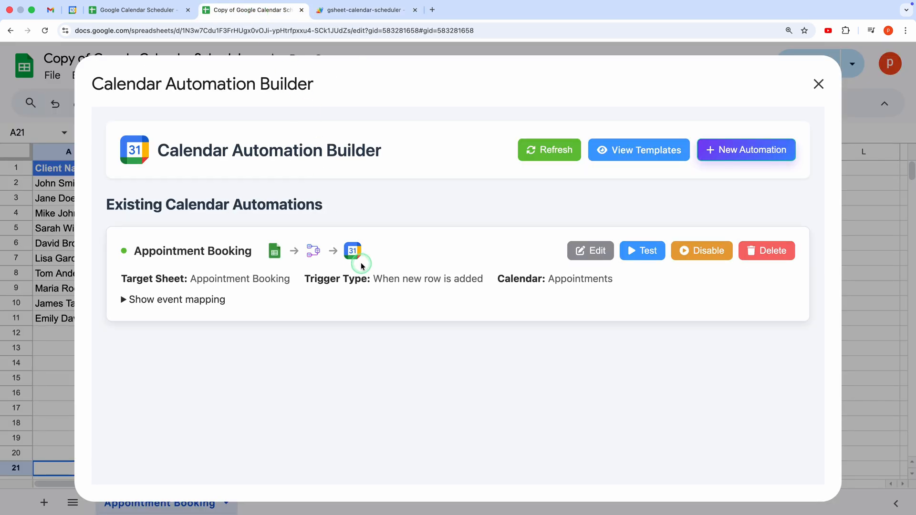
left_click(819, 84)
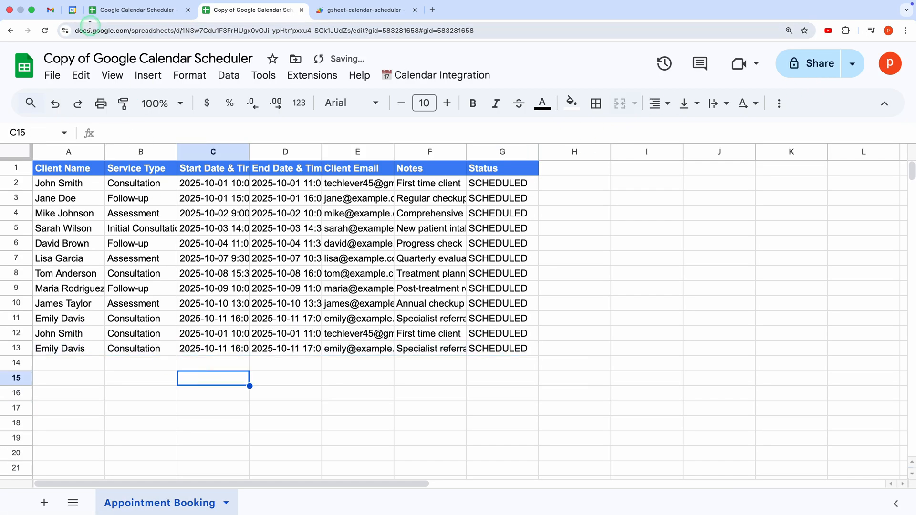
left_click(72, 10)
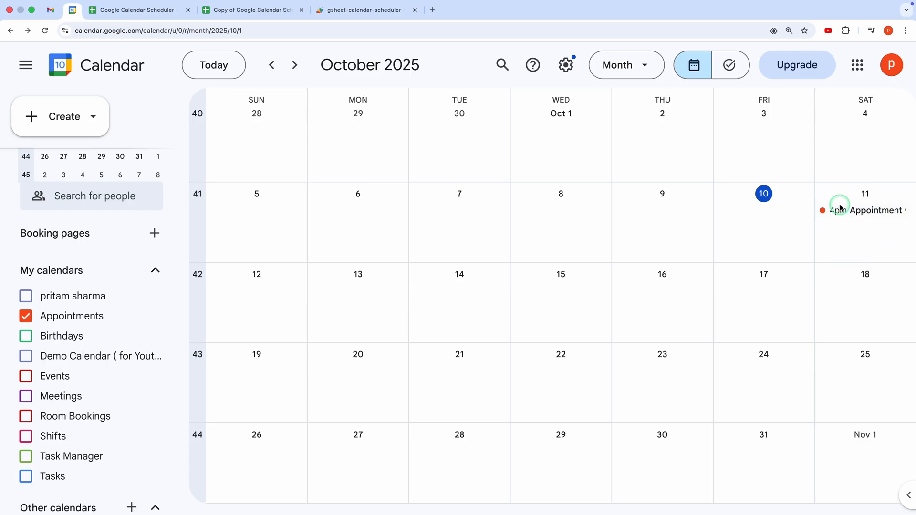
left_click(865, 210)
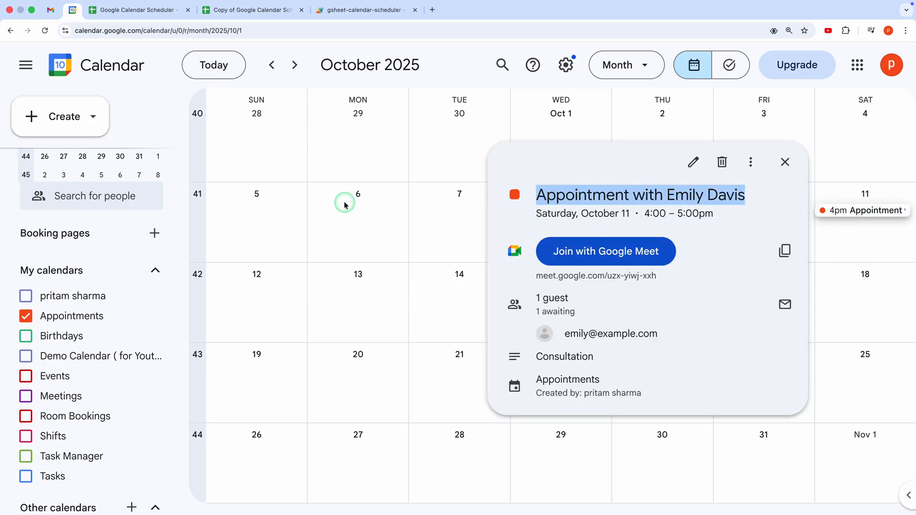
left_click(252, 10)
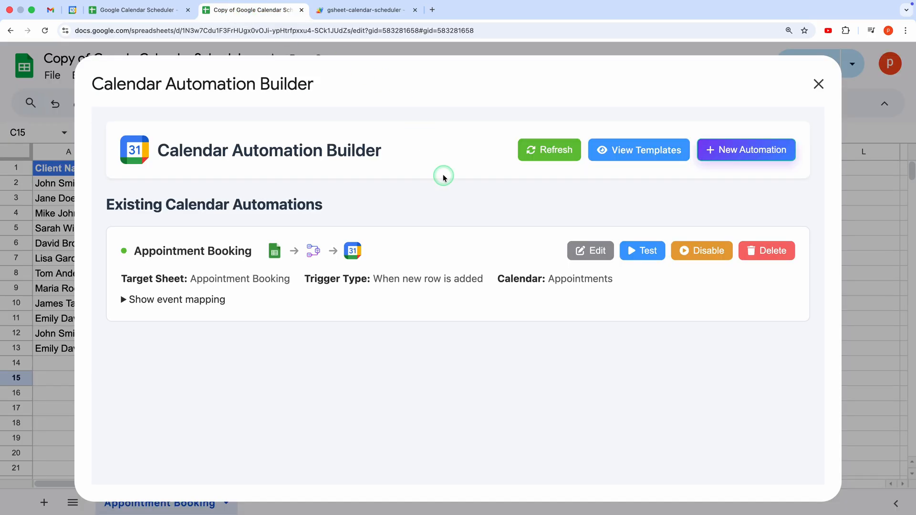
- View the templates gallery and browse use cases from Appointment Booking to Webinars & Workshops
left_click(638, 150)
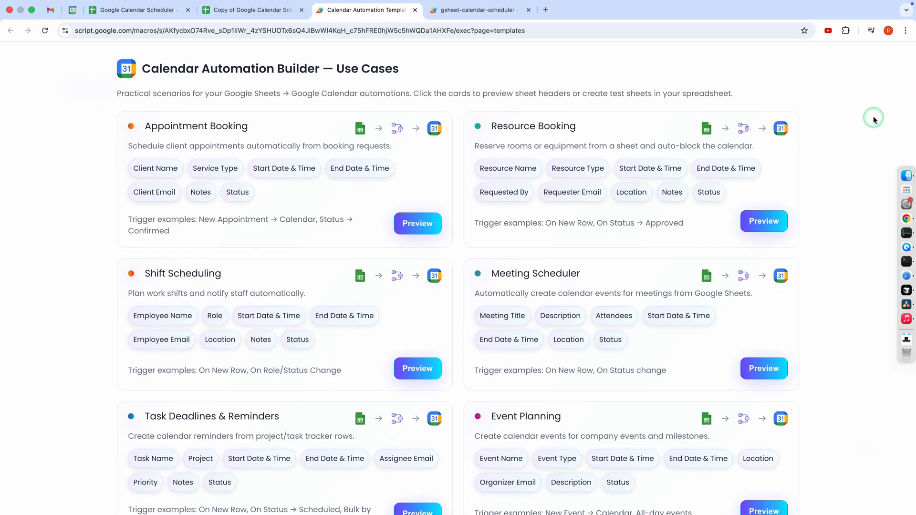
mouse_move(93, 206)
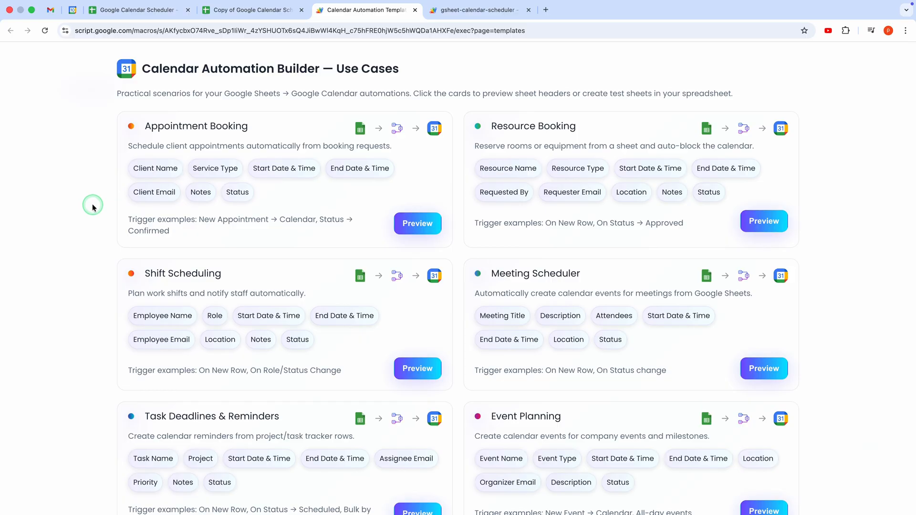
scroll("down", 3)
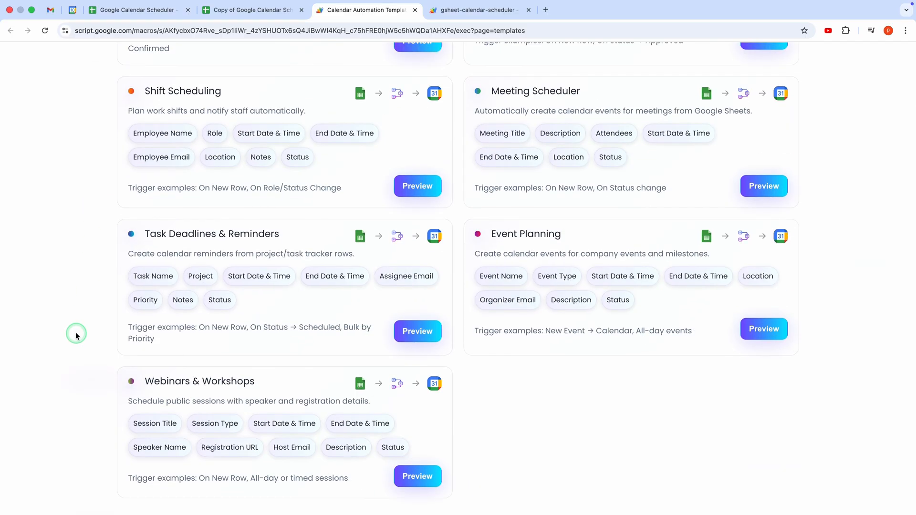
scroll("up", 3)
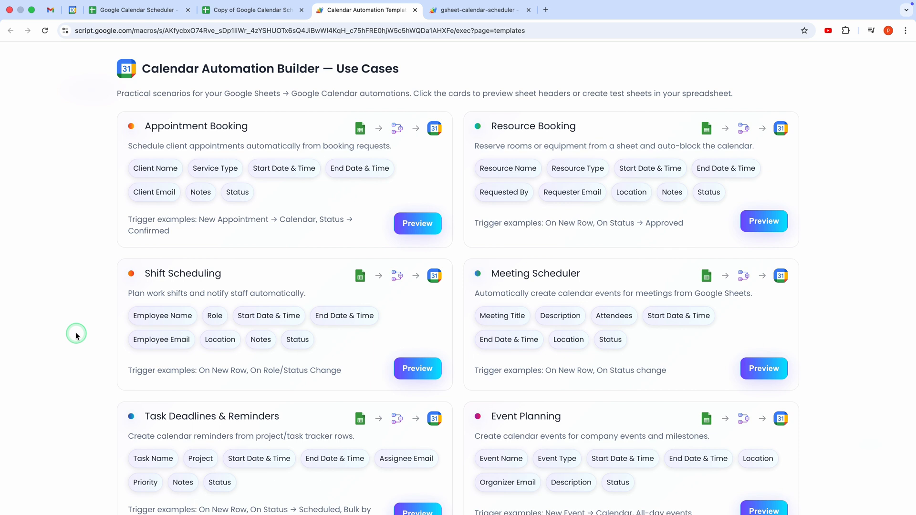